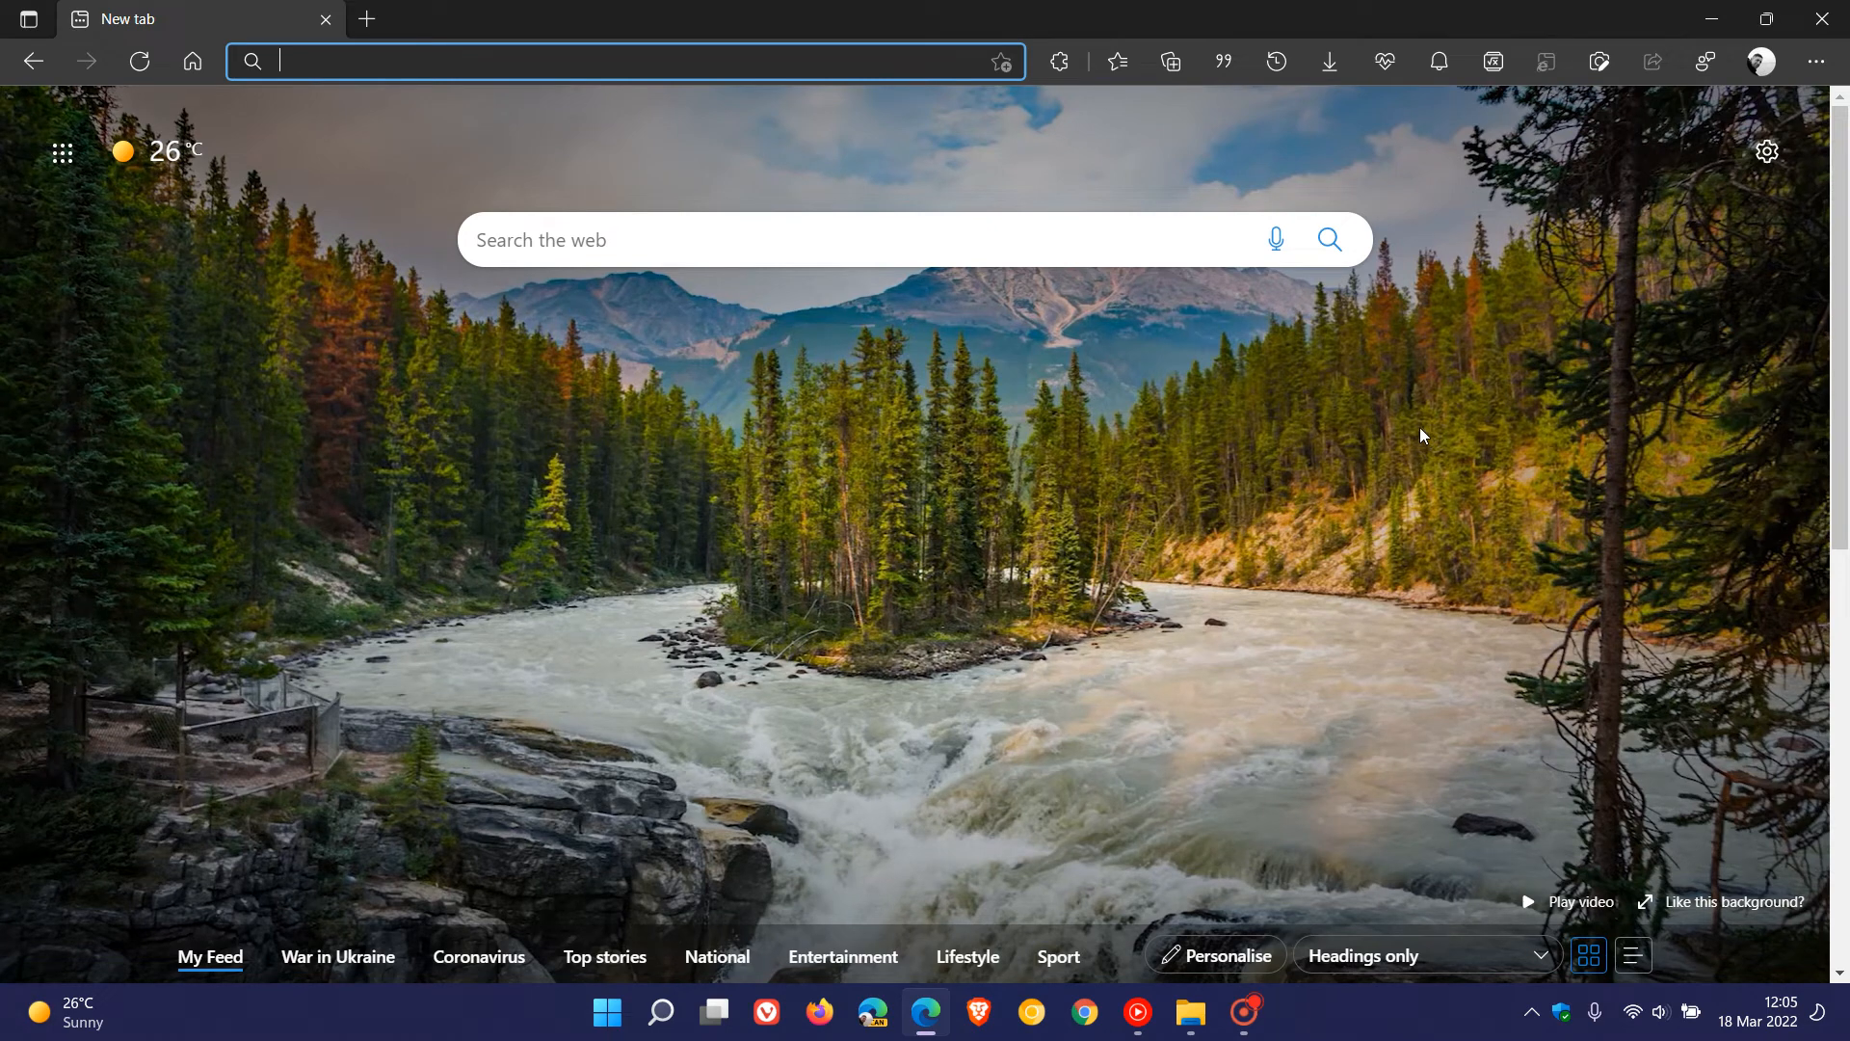
{"action": "mouse_move", "coordinate": [1419, 461]}
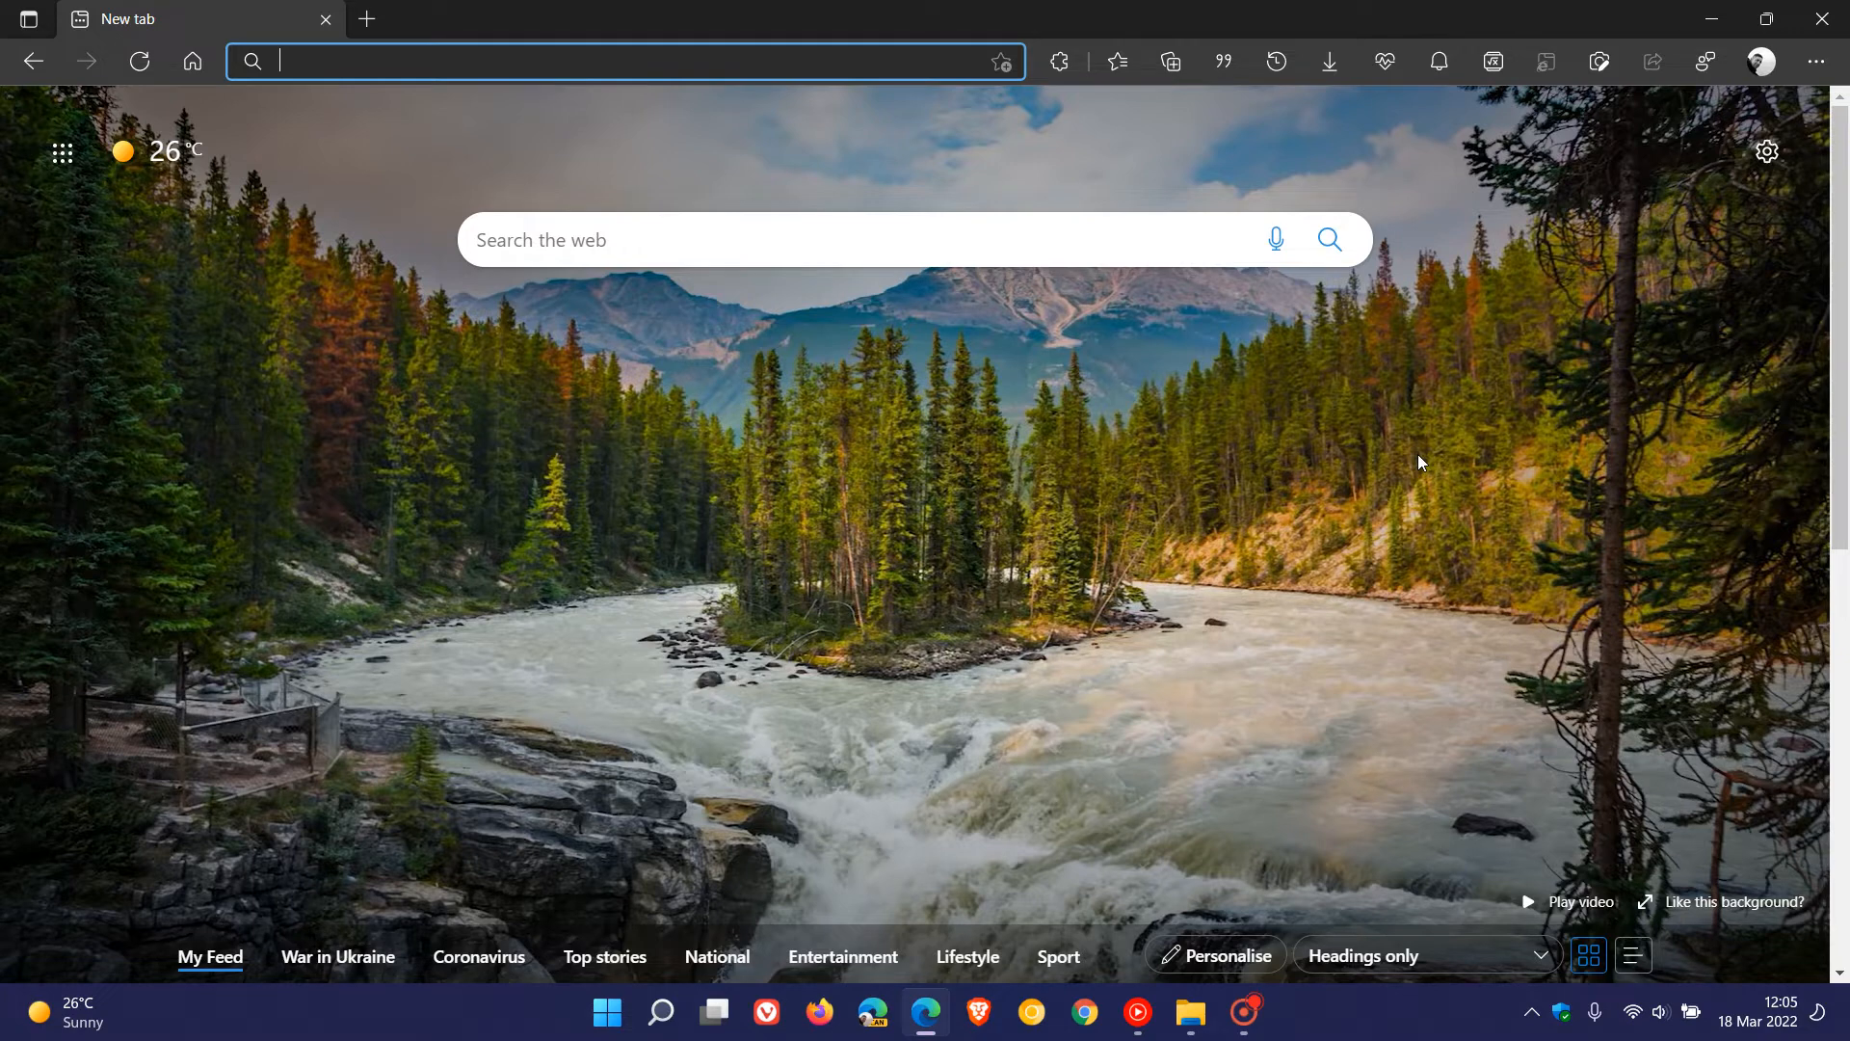
{"action": "mouse_move", "coordinate": [1463, 422]}
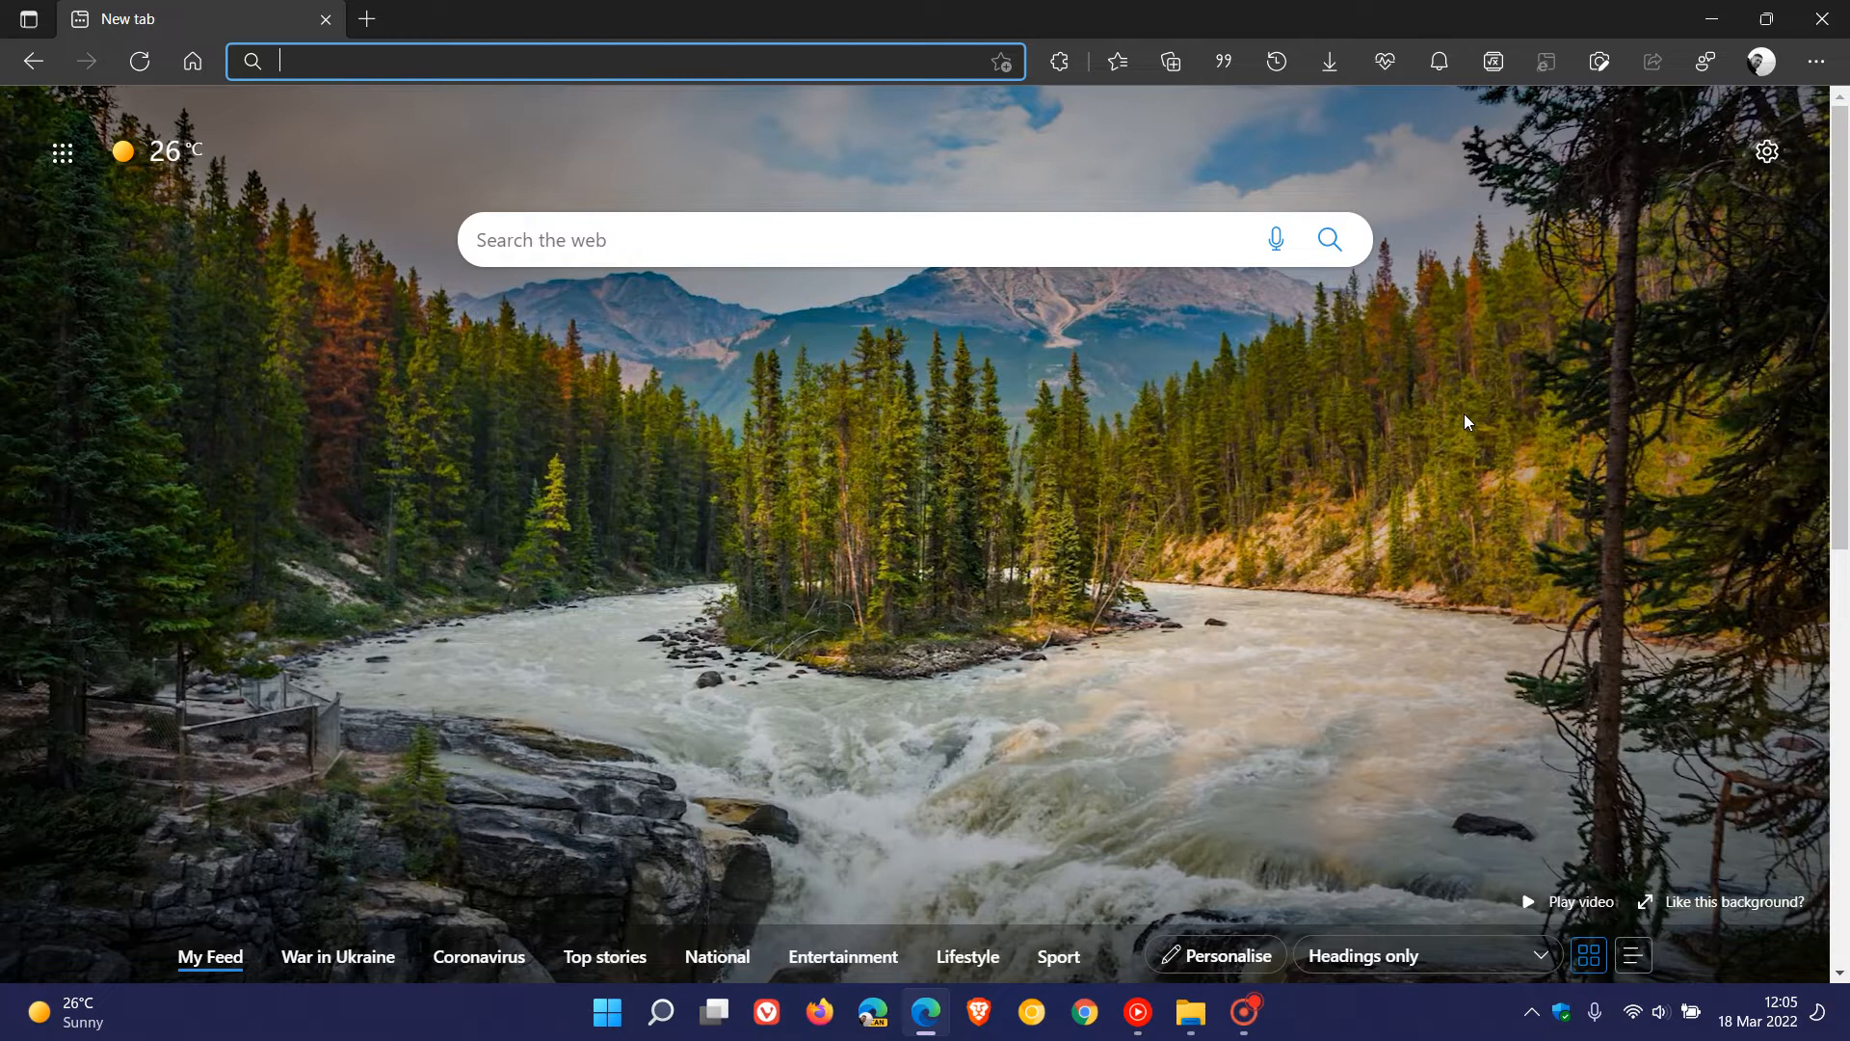
{"action": "mouse_move", "coordinate": [1396, 480]}
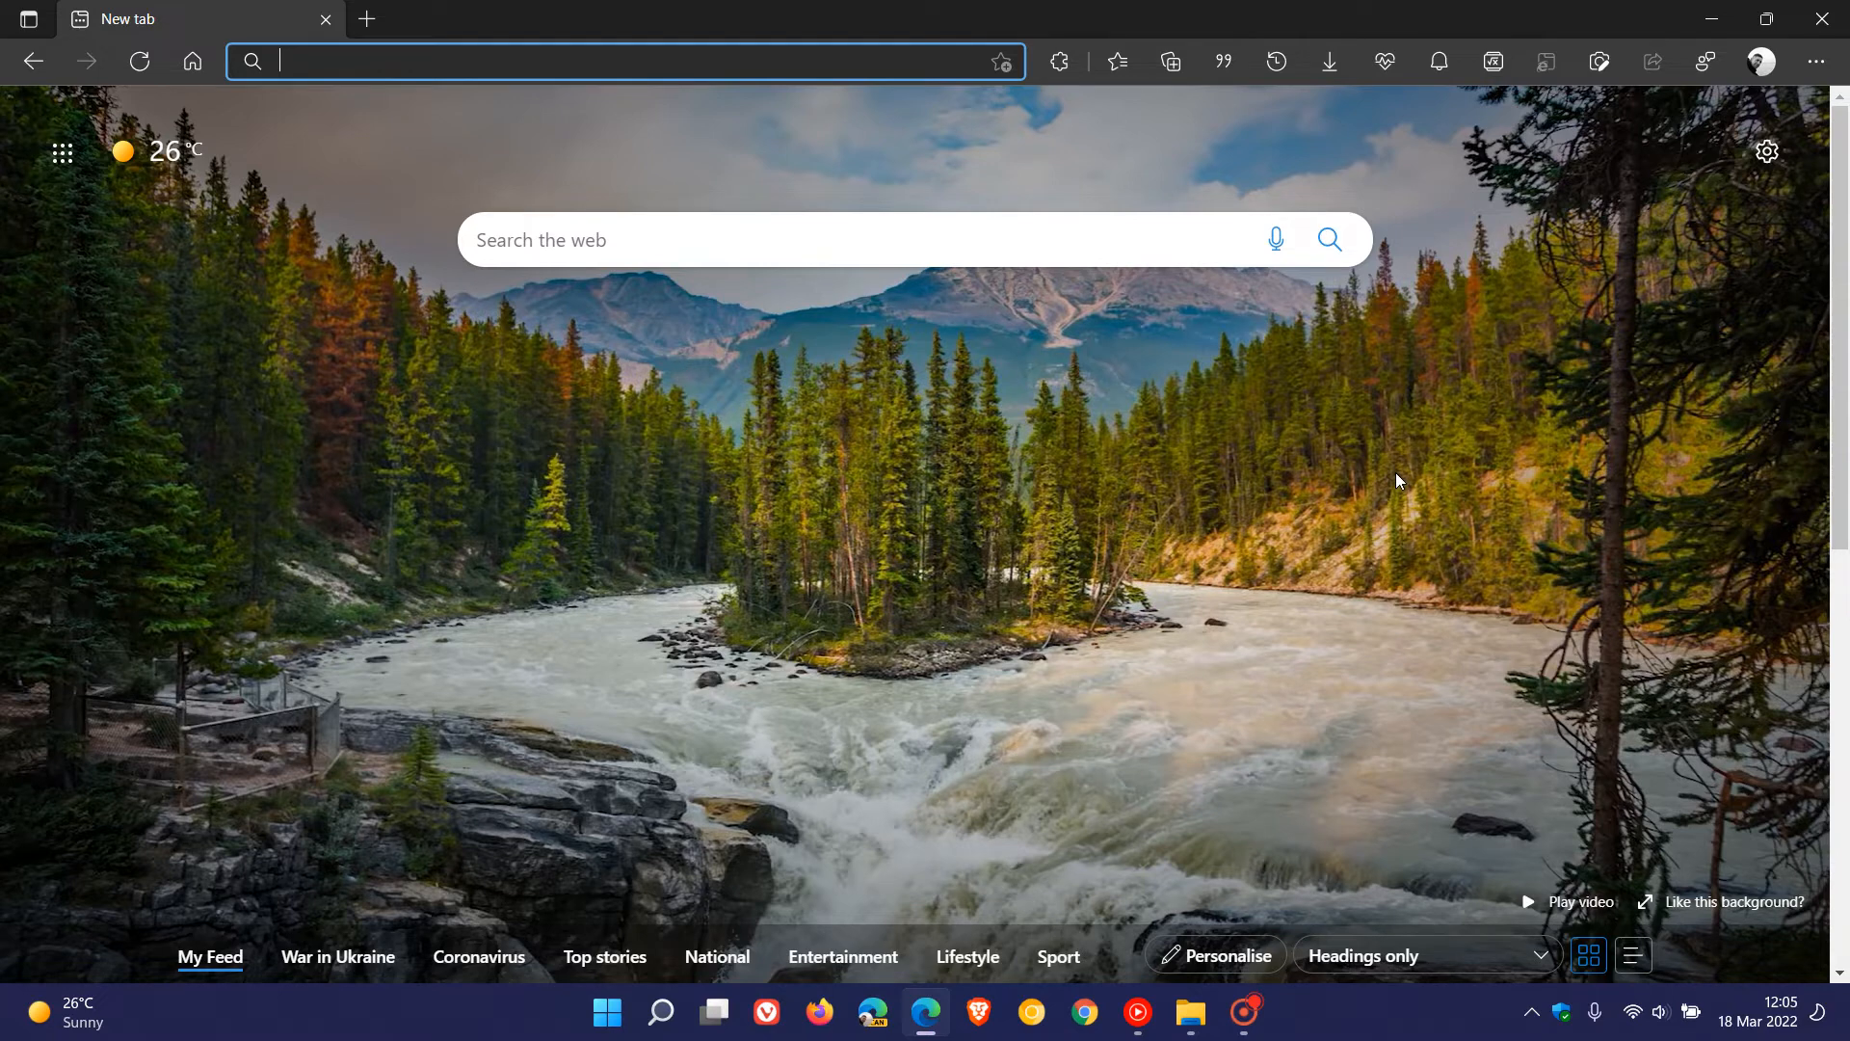
{"action": "mouse_move", "coordinate": [1424, 482]}
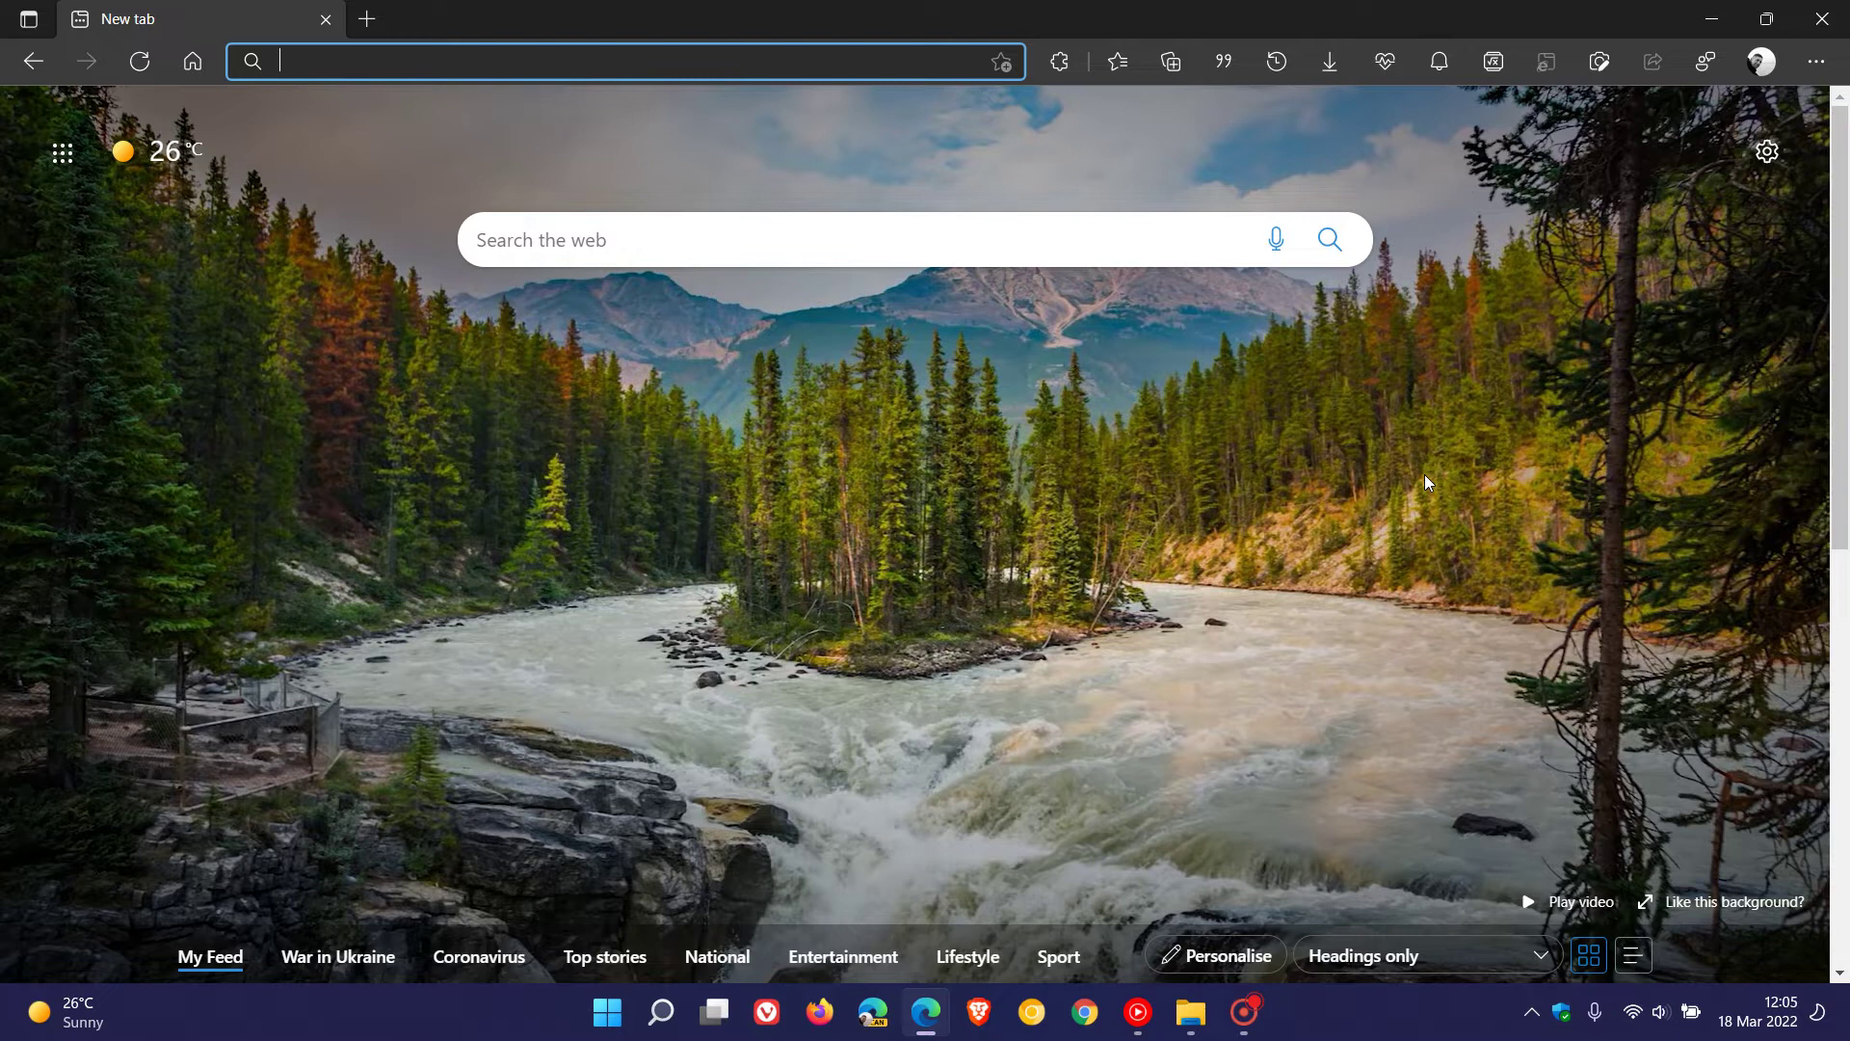
{"action": "mouse_move", "coordinate": [1379, 510]}
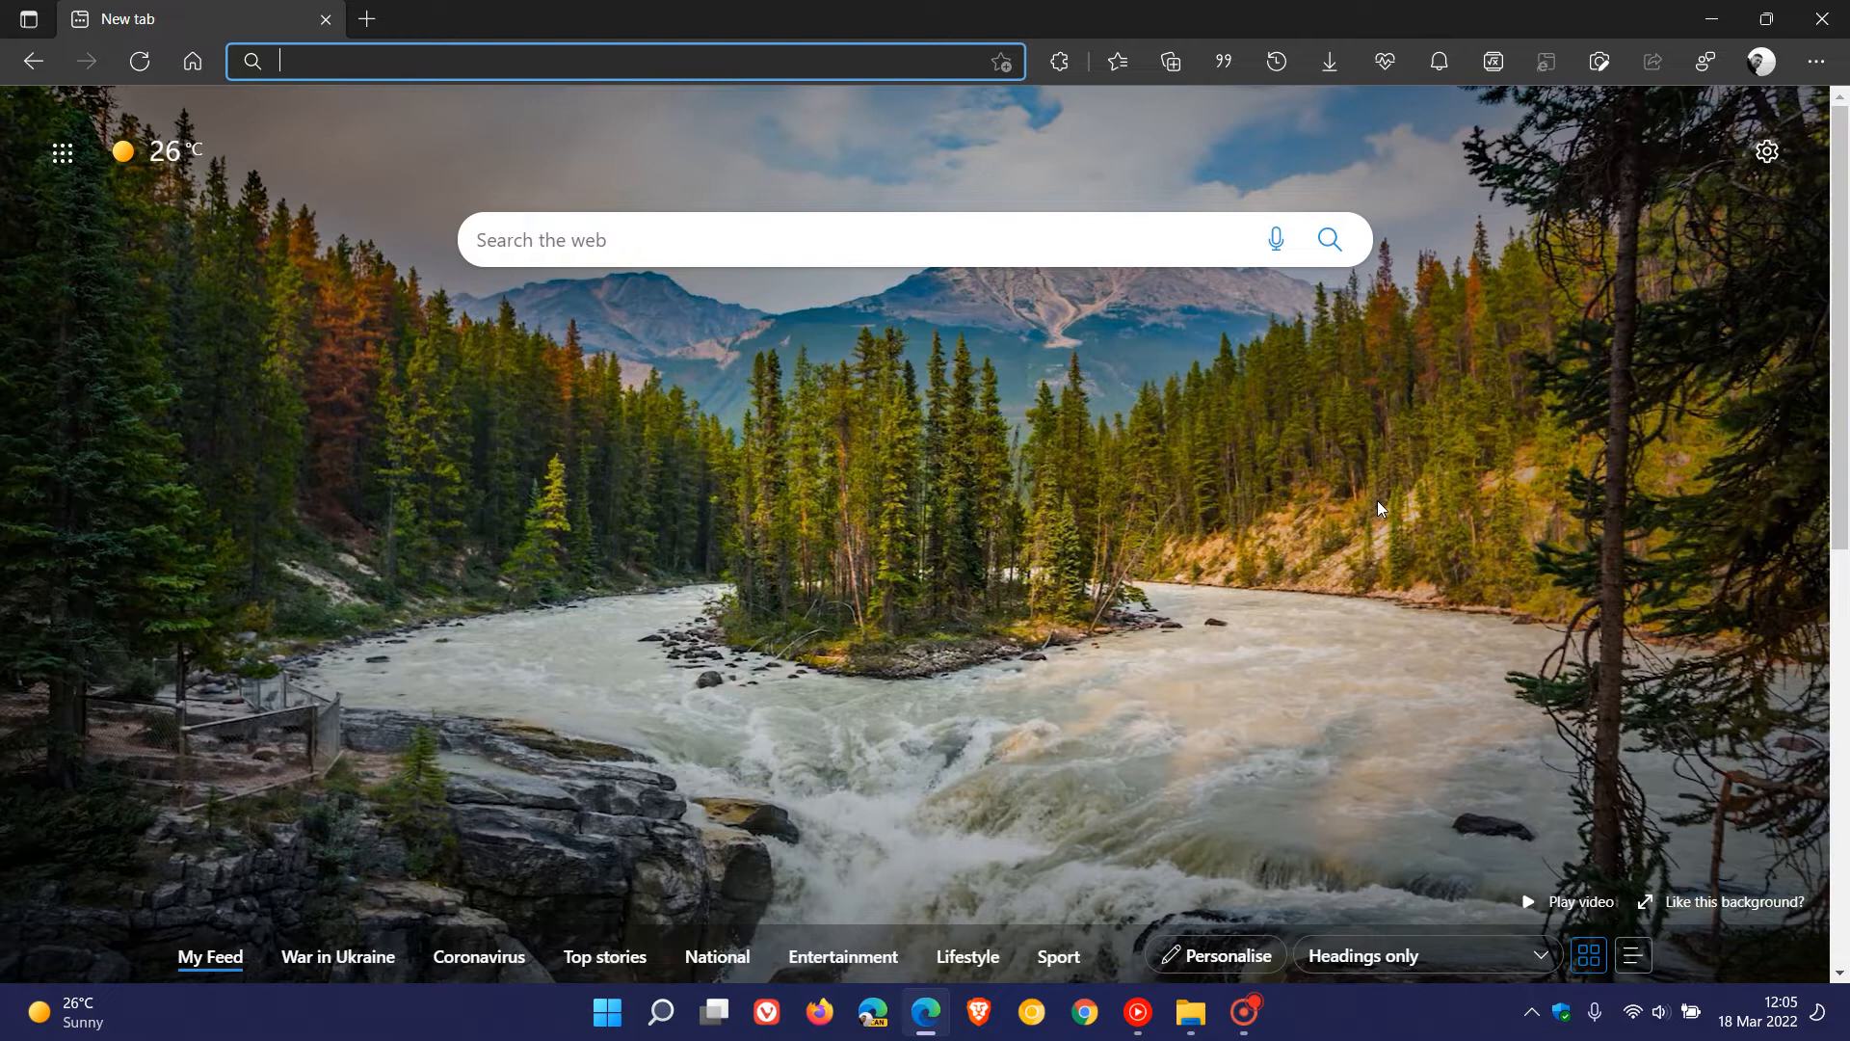
{"action": "mouse_move", "coordinate": [1277, 512]}
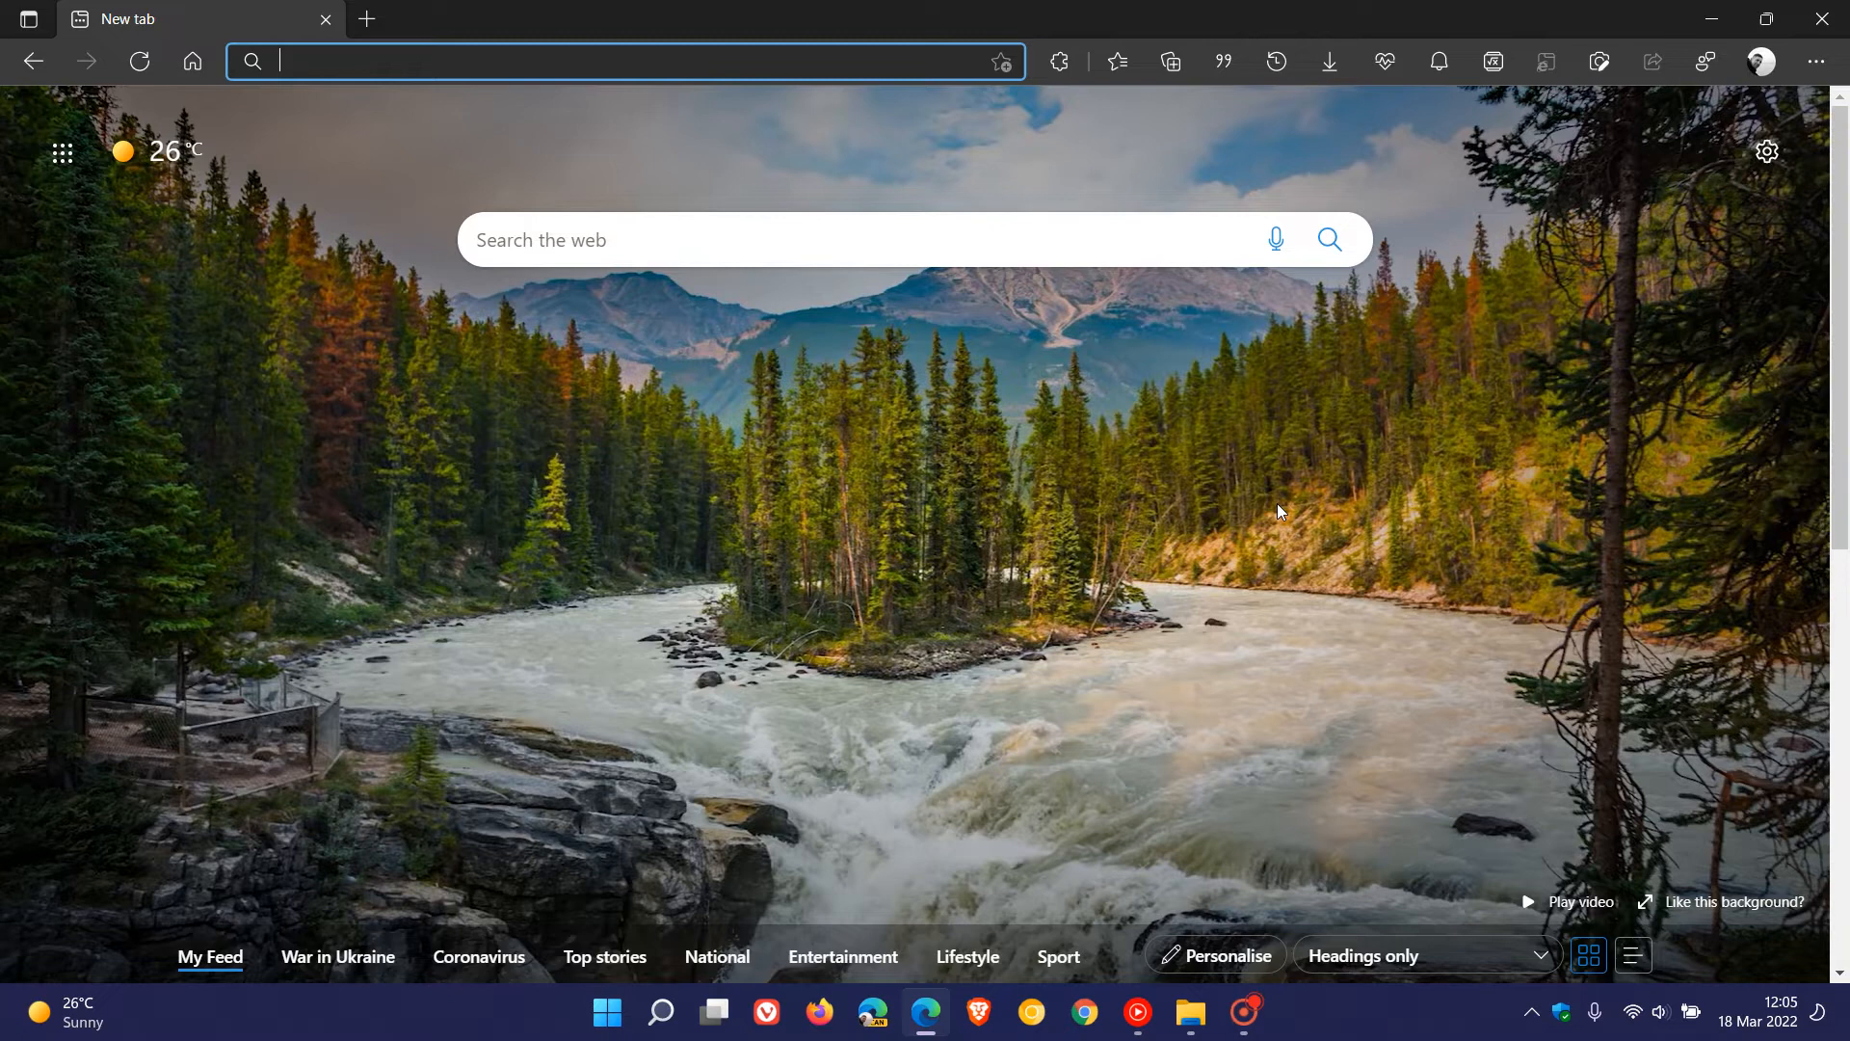
{"action": "mouse_move", "coordinate": [1368, 475]}
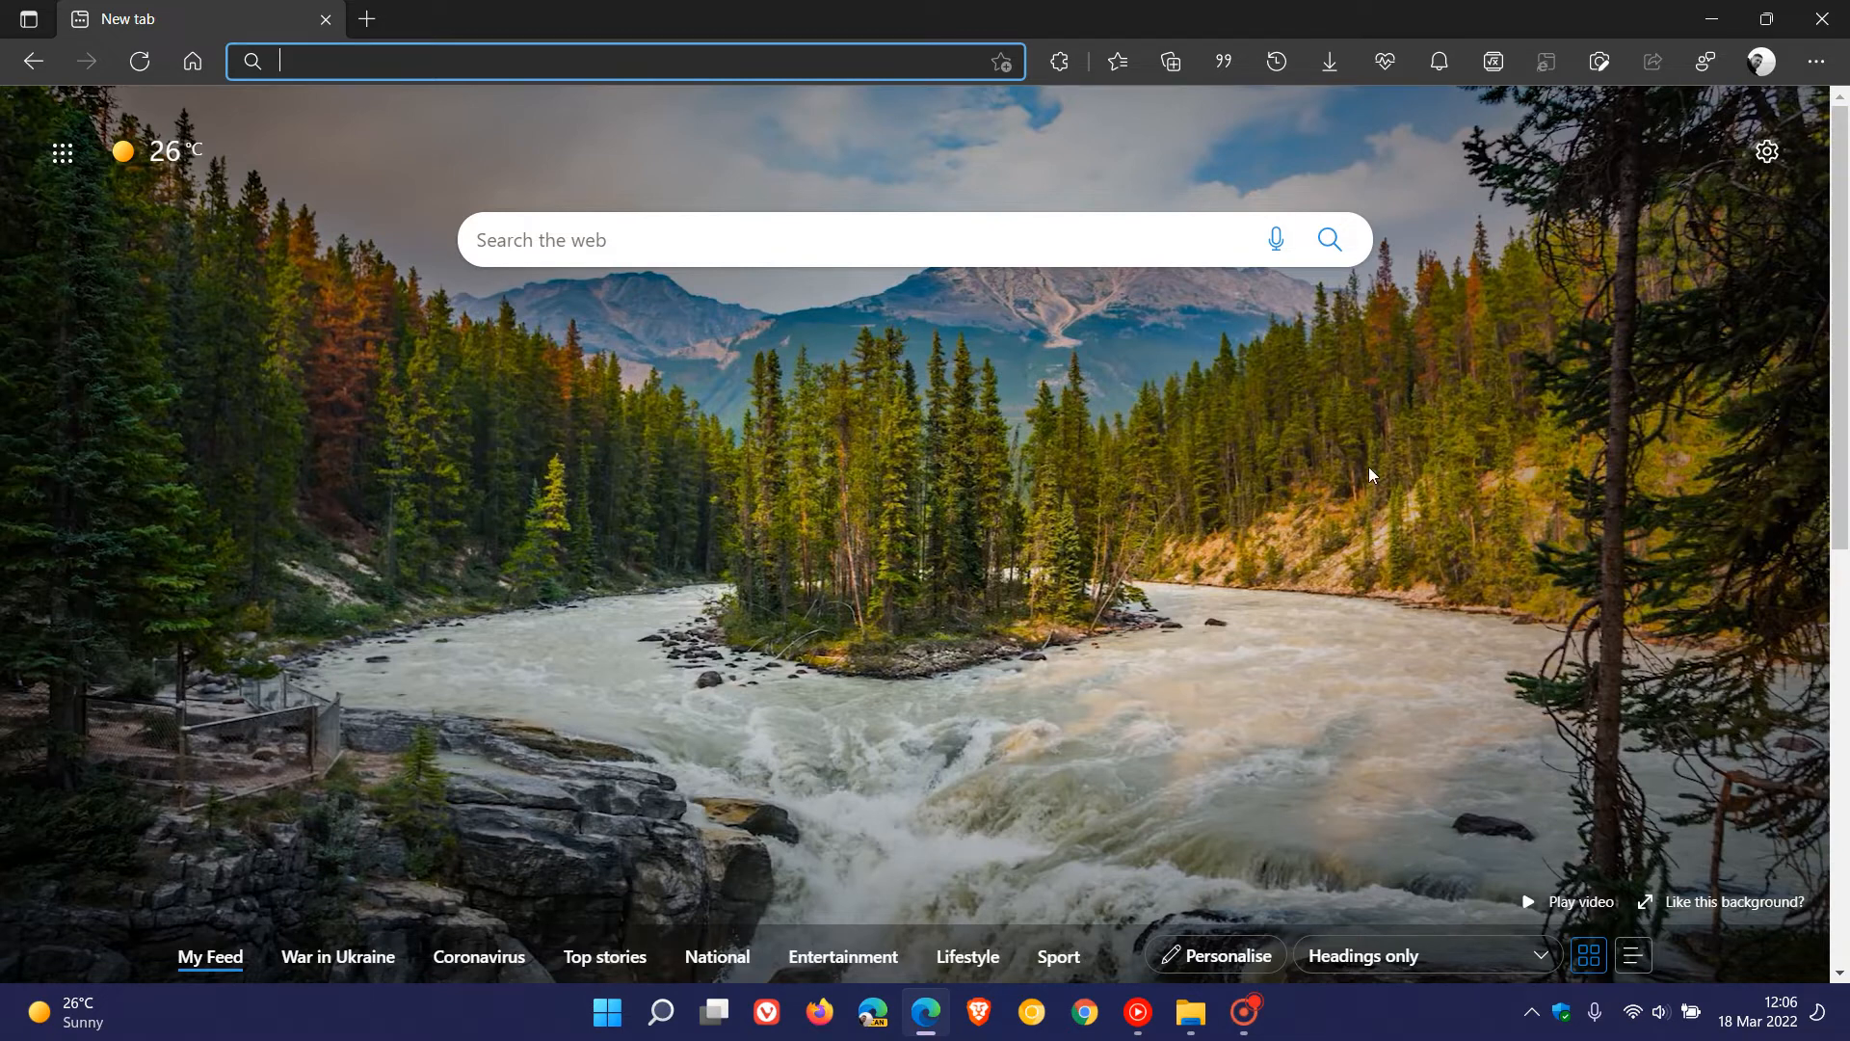
{"action": "mouse_move", "coordinate": [1255, 526]}
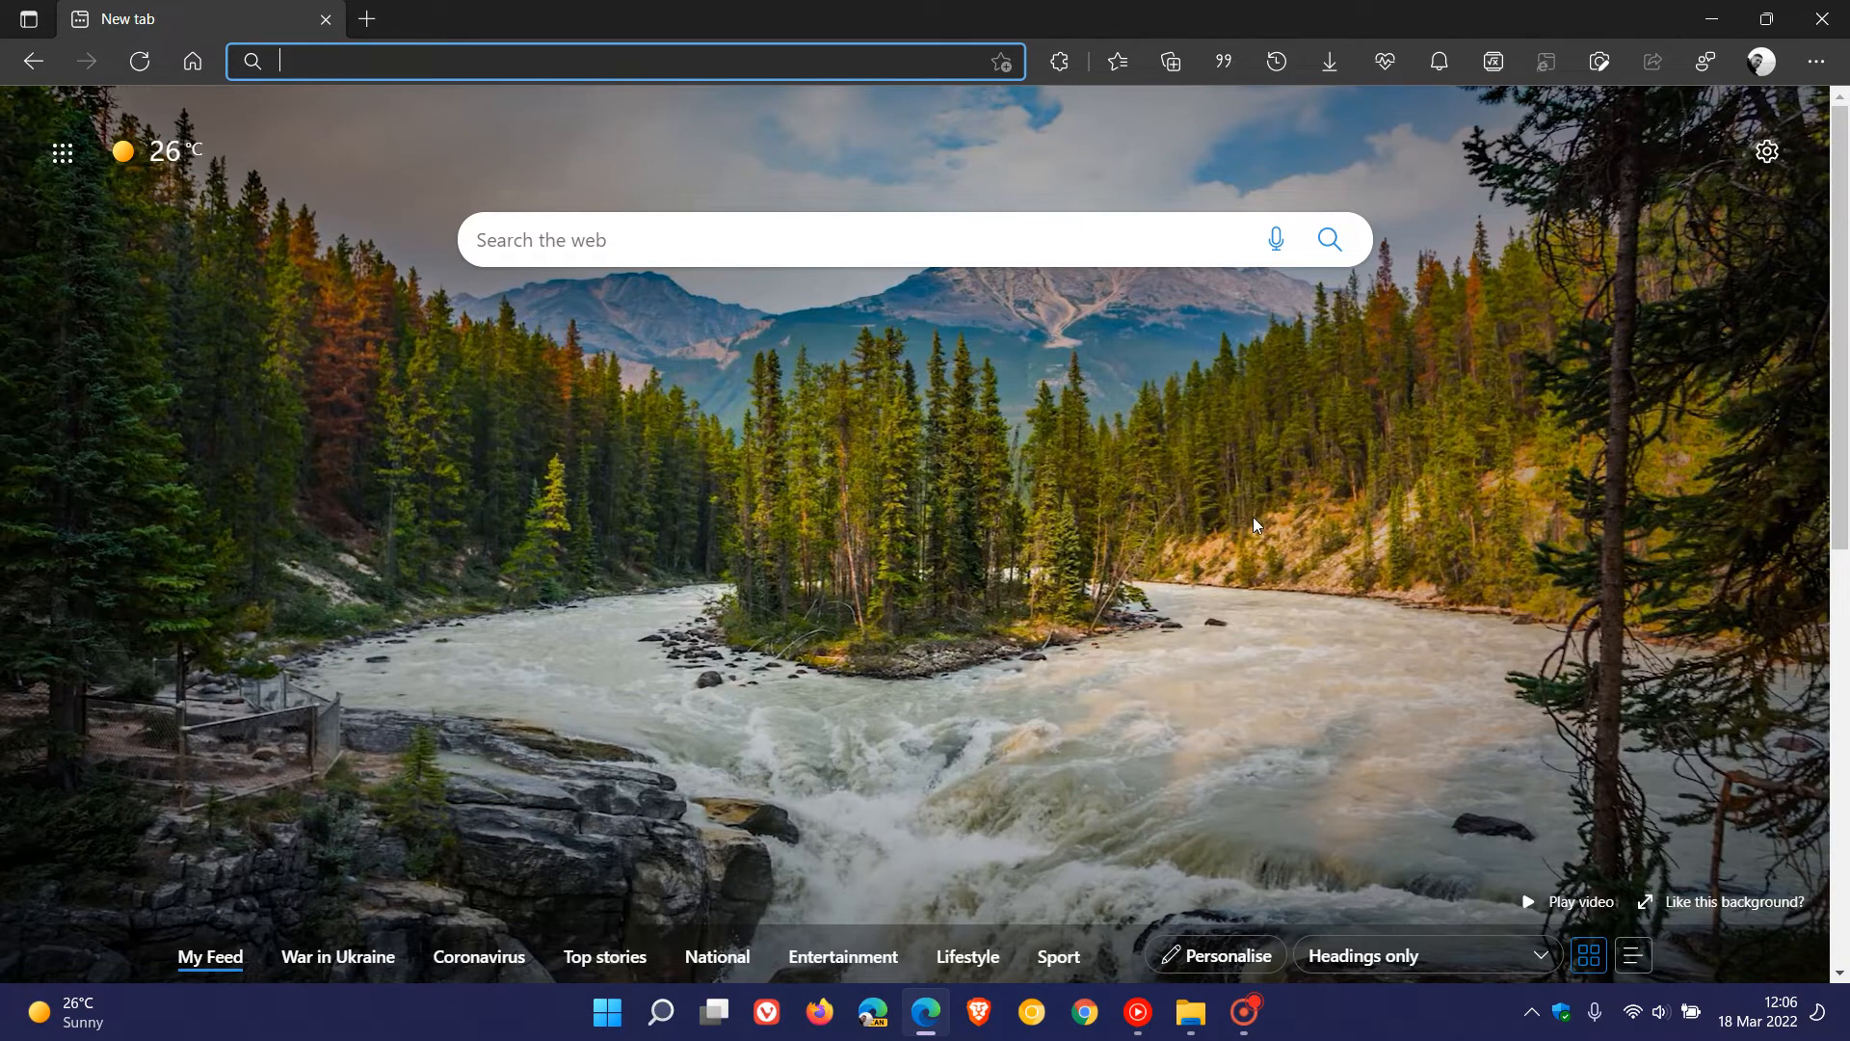
{"action": "mouse_move", "coordinate": [1283, 537]}
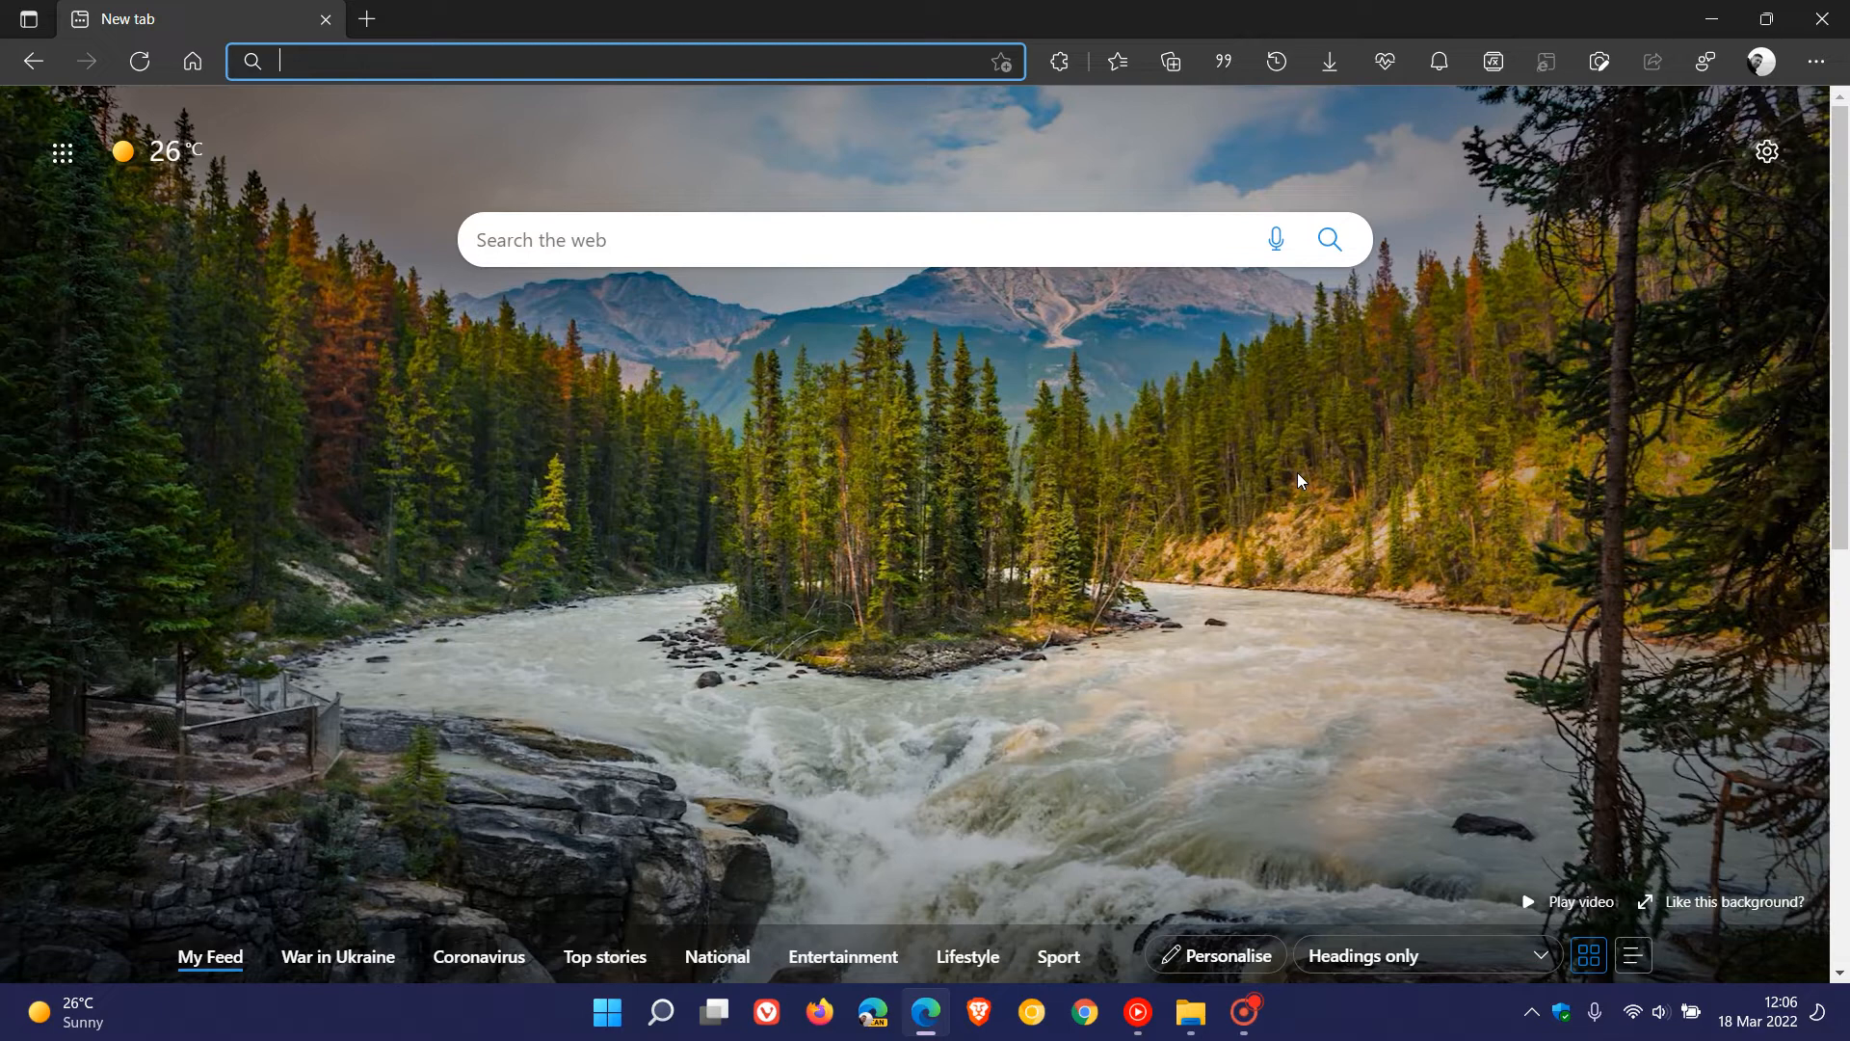
{"action": "mouse_move", "coordinate": [1818, 62]}
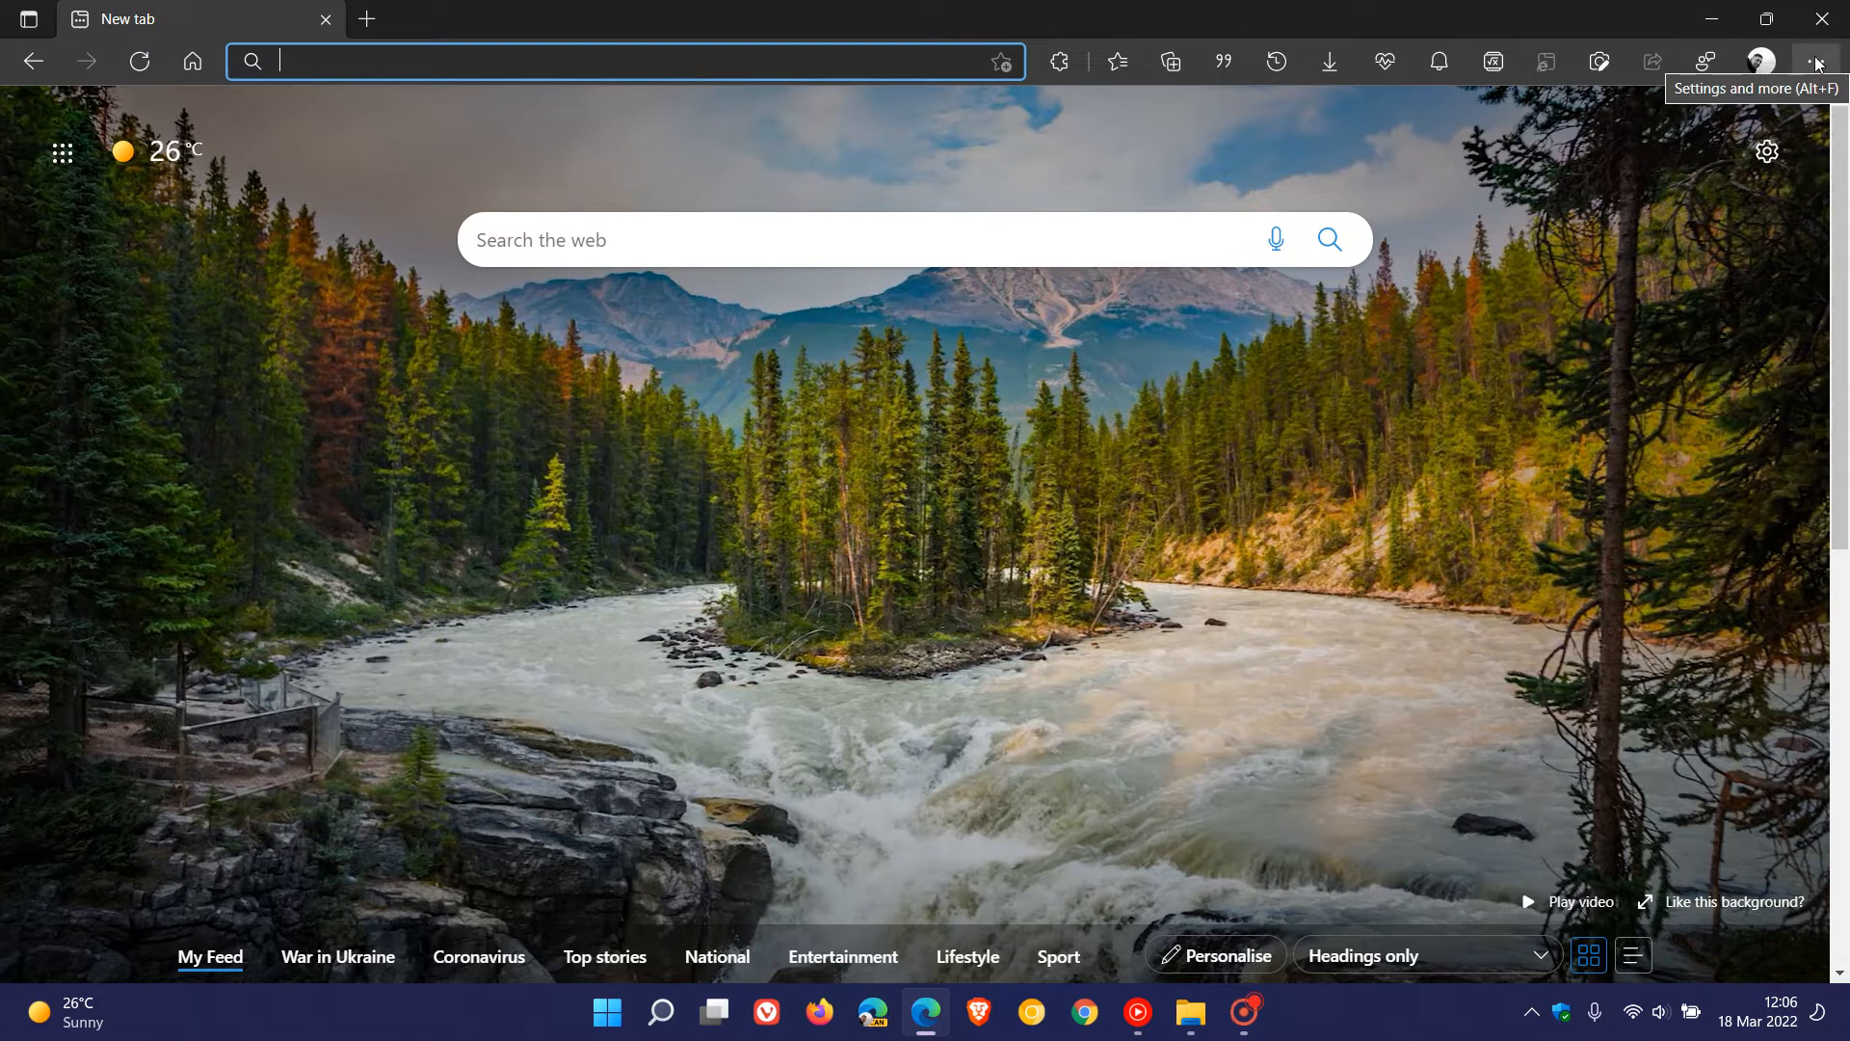
Step: Open About Microsoft Edge from the Help and feedback menu to view version 99.0.1150.46
{"action": "left_click", "coordinate": [1817, 62]}
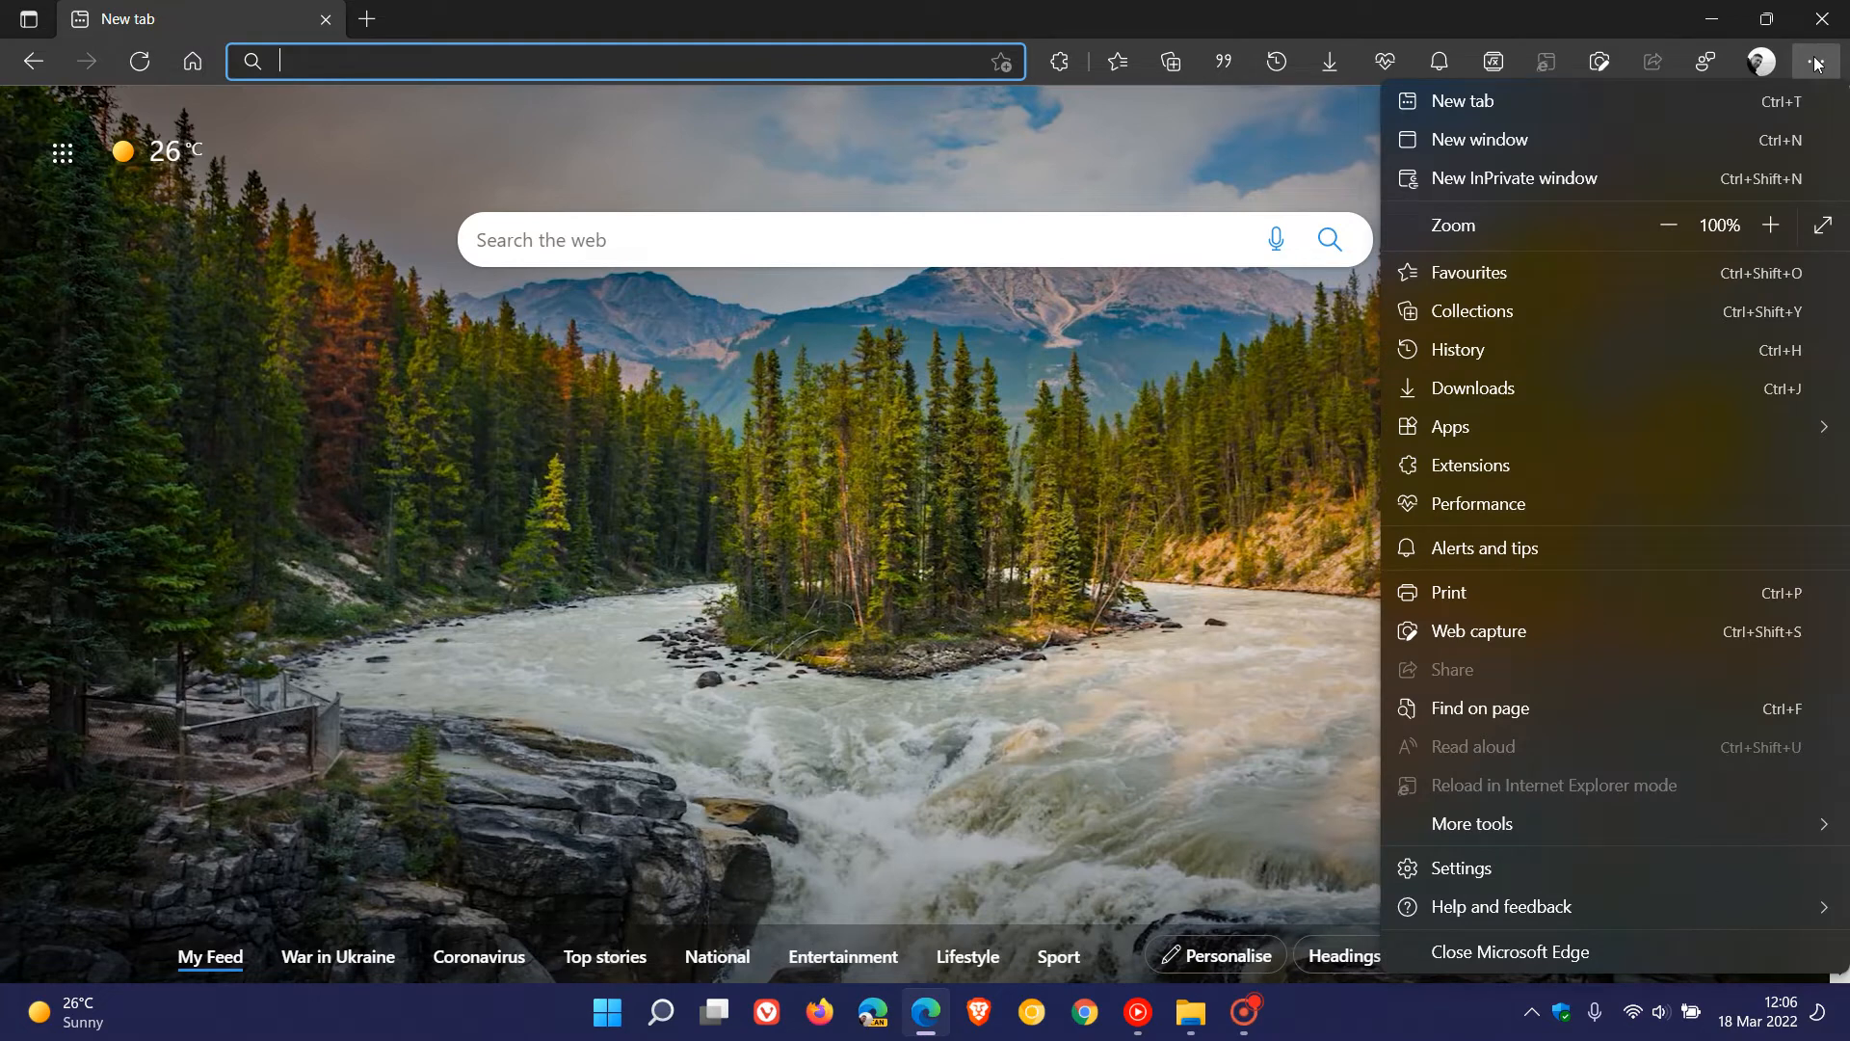
{"action": "left_click", "coordinate": [1504, 906]}
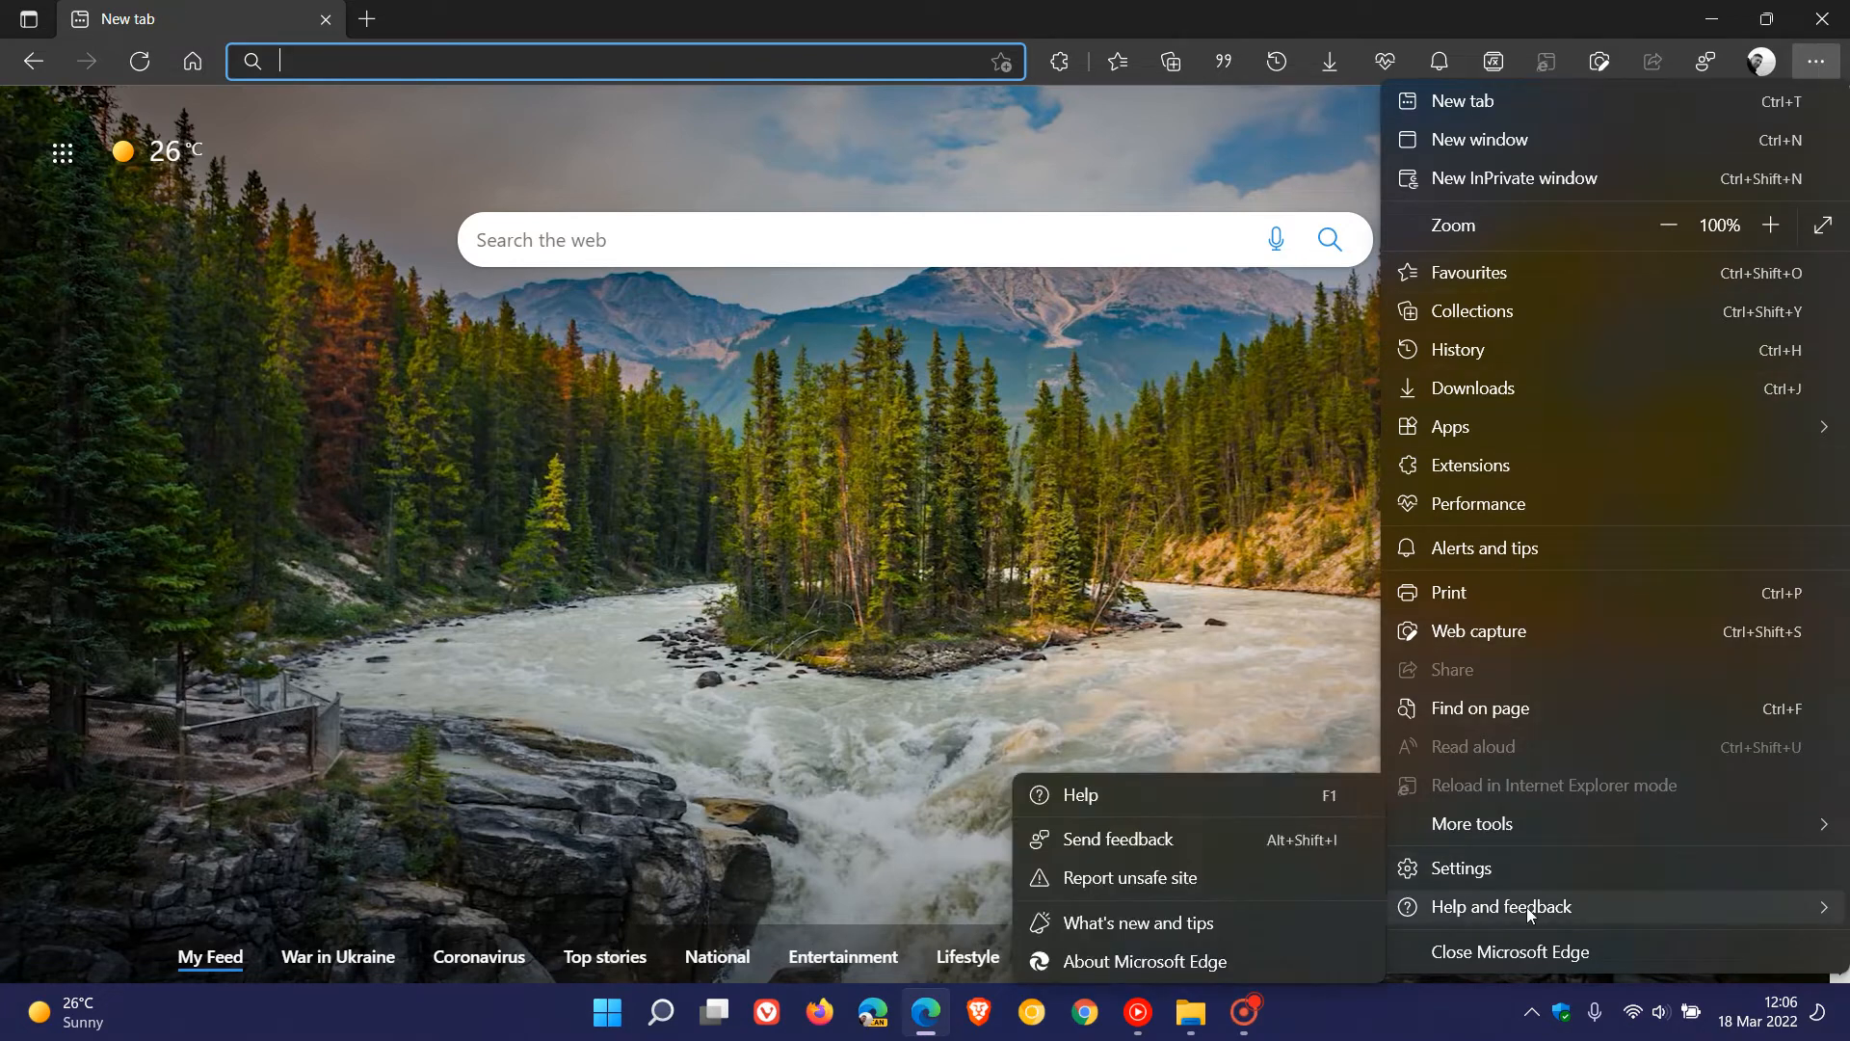
{"action": "left_click", "coordinate": [1160, 960]}
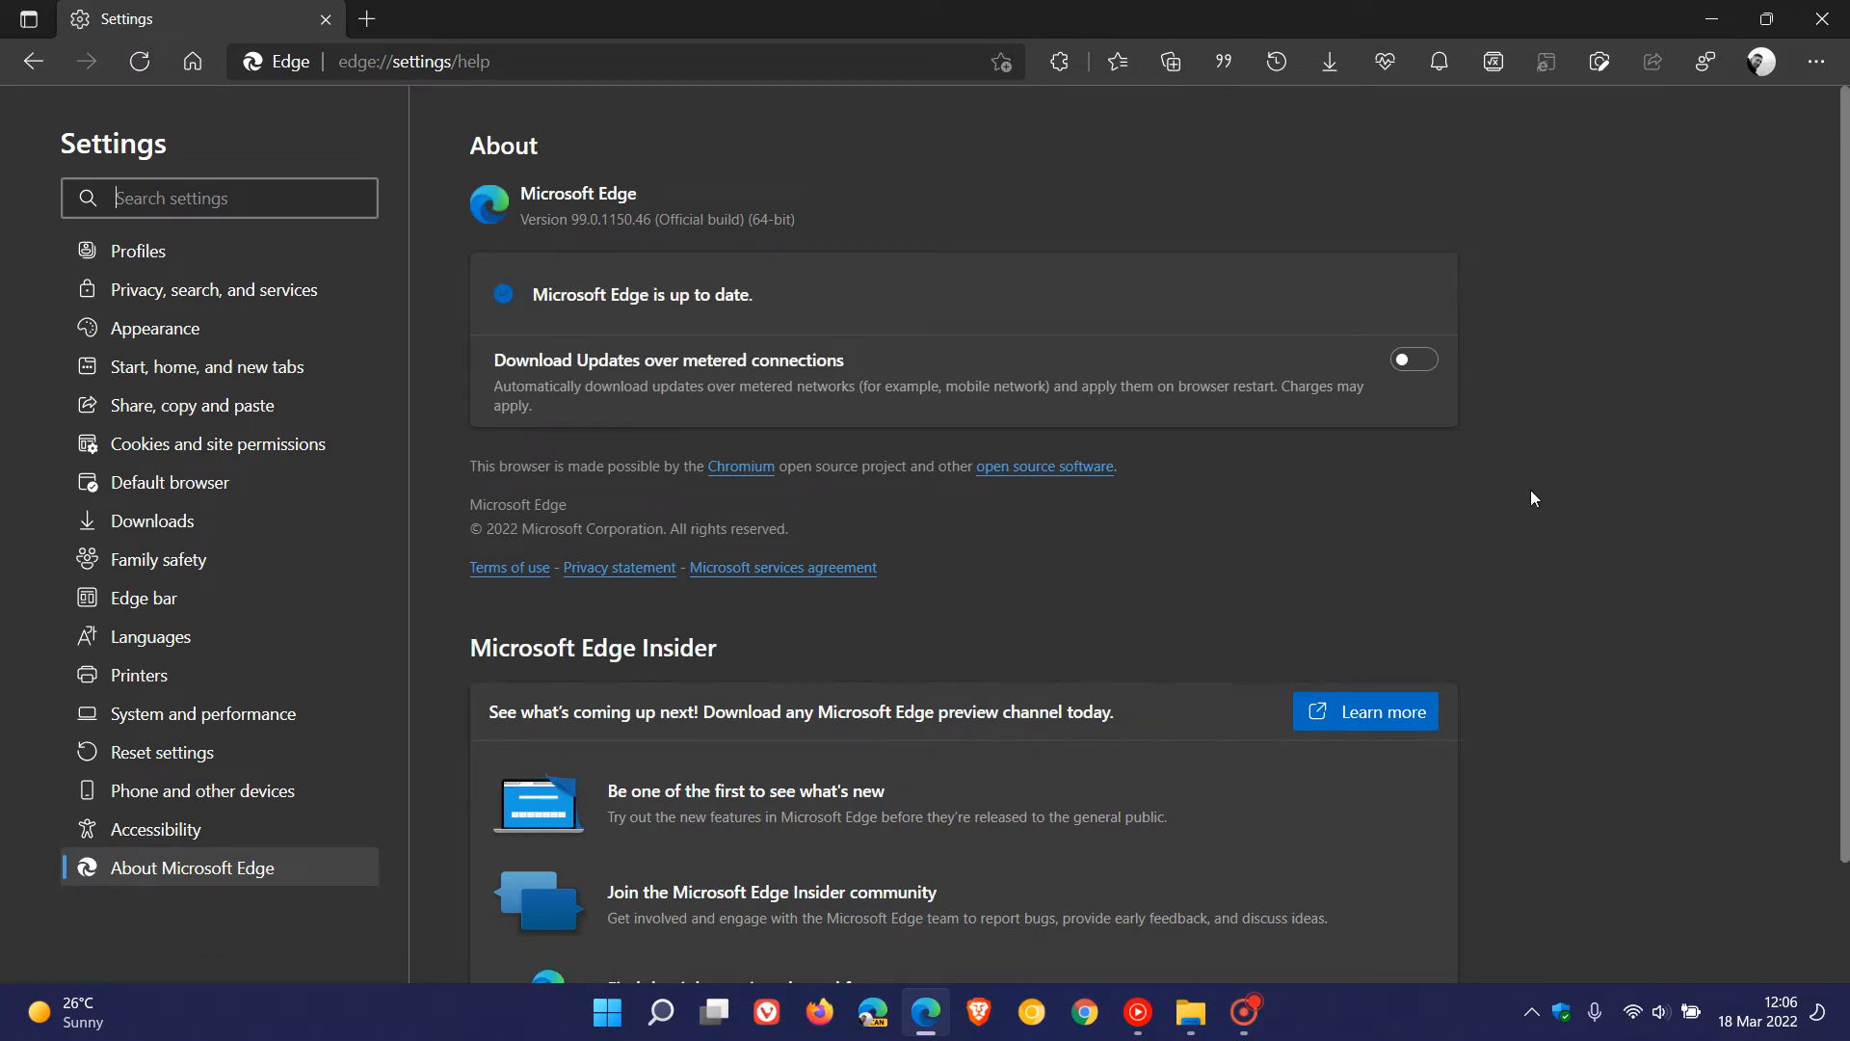
{"action": "mouse_move", "coordinate": [1482, 544]}
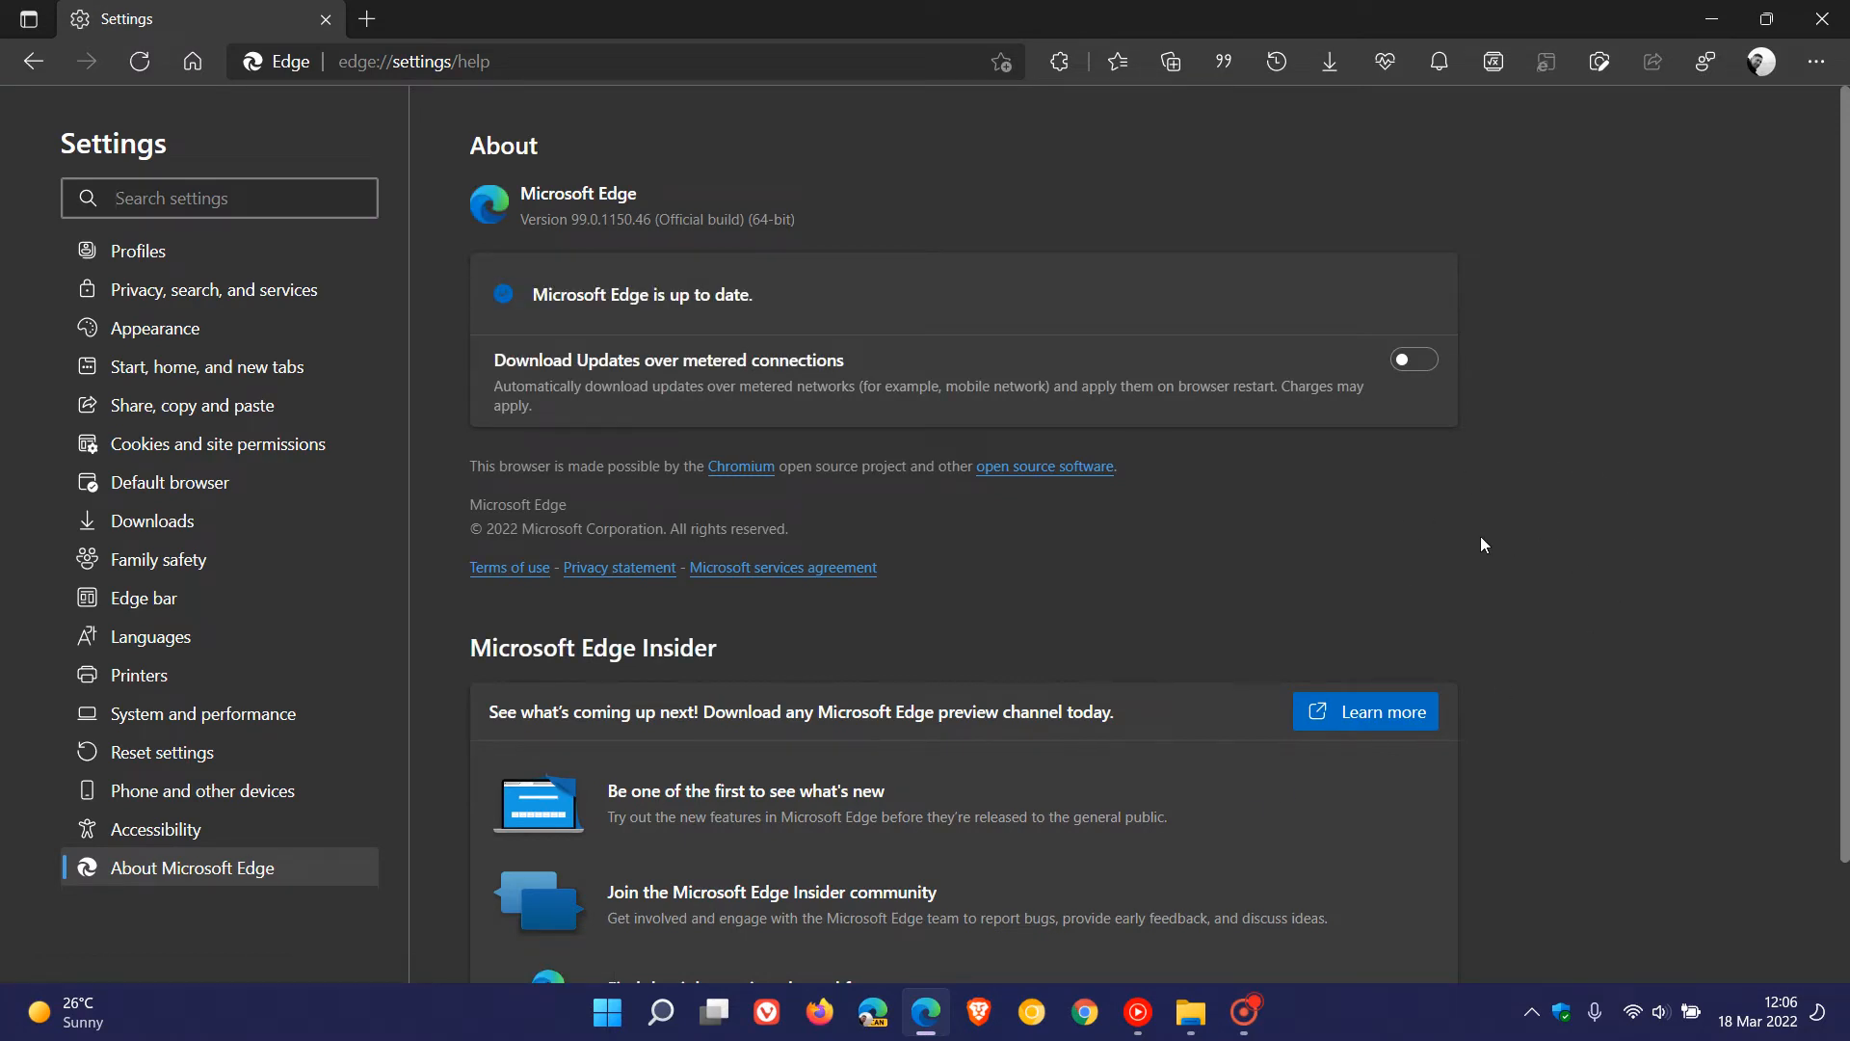
{"action": "mouse_move", "coordinate": [552, 274]}
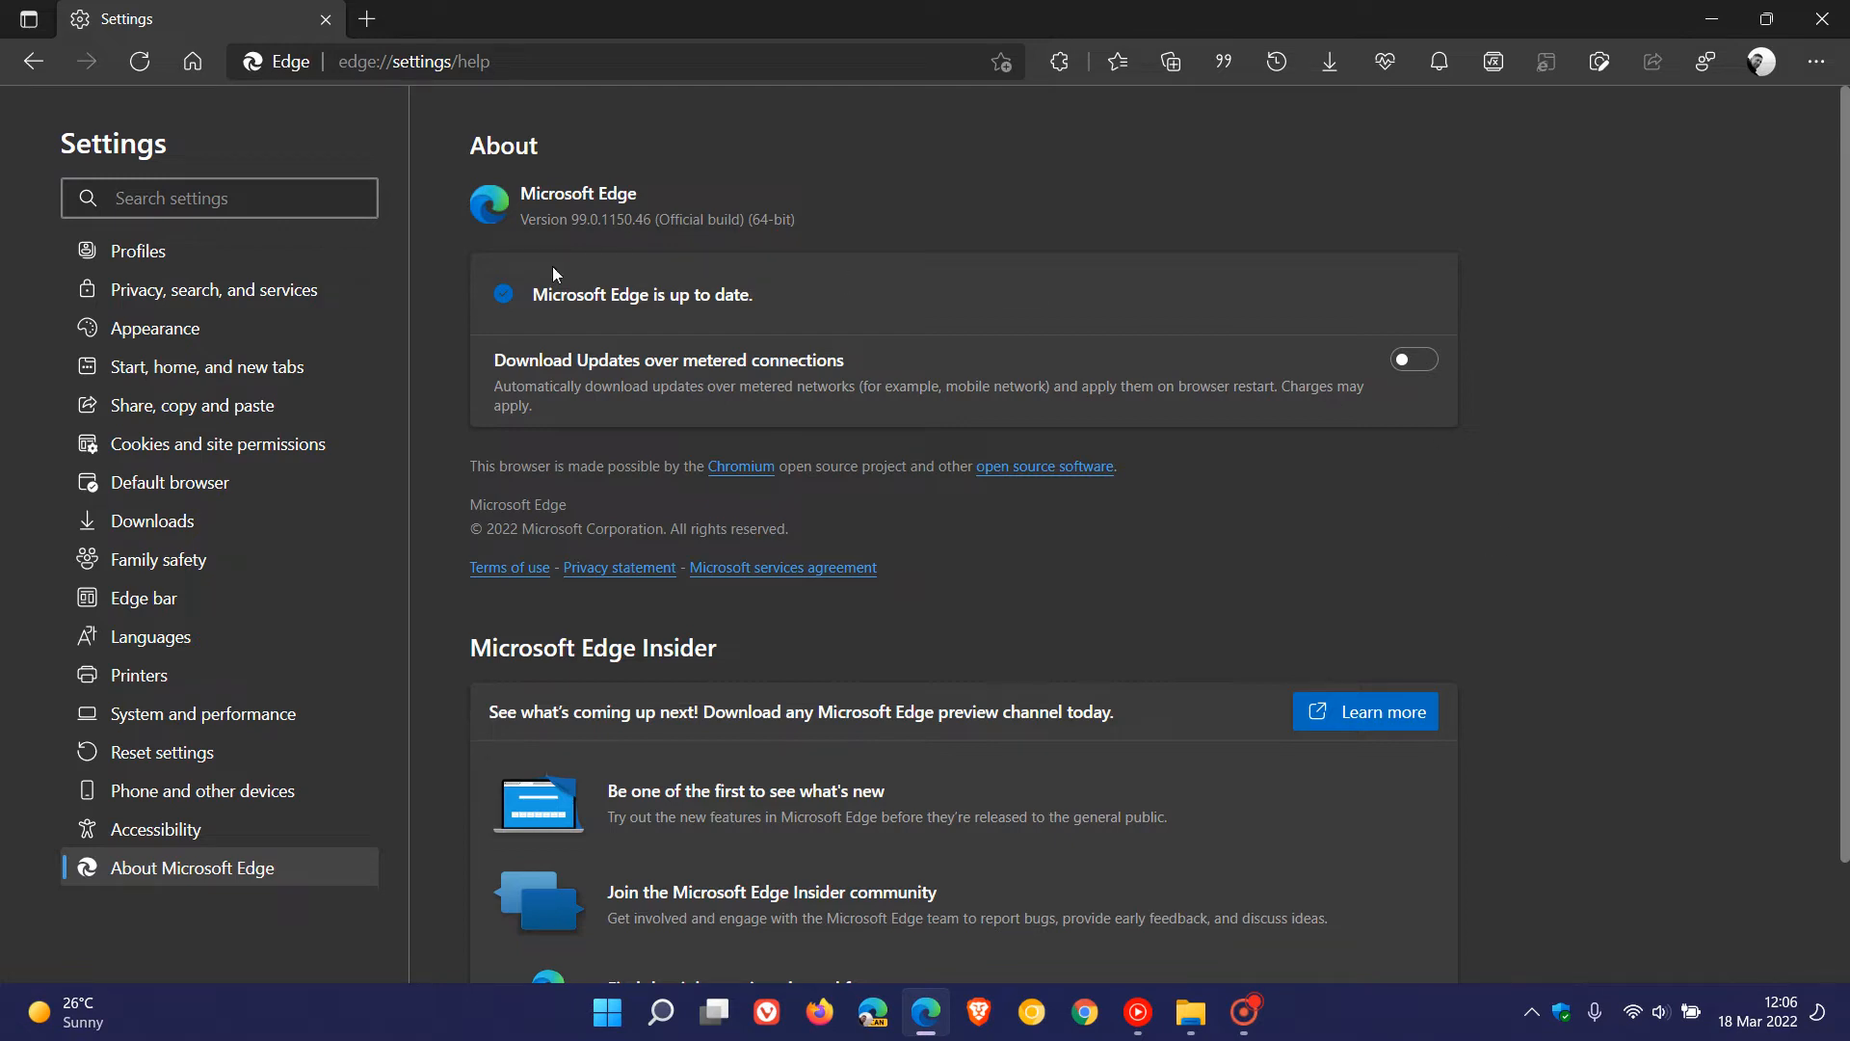
{"action": "mouse_move", "coordinate": [593, 240]}
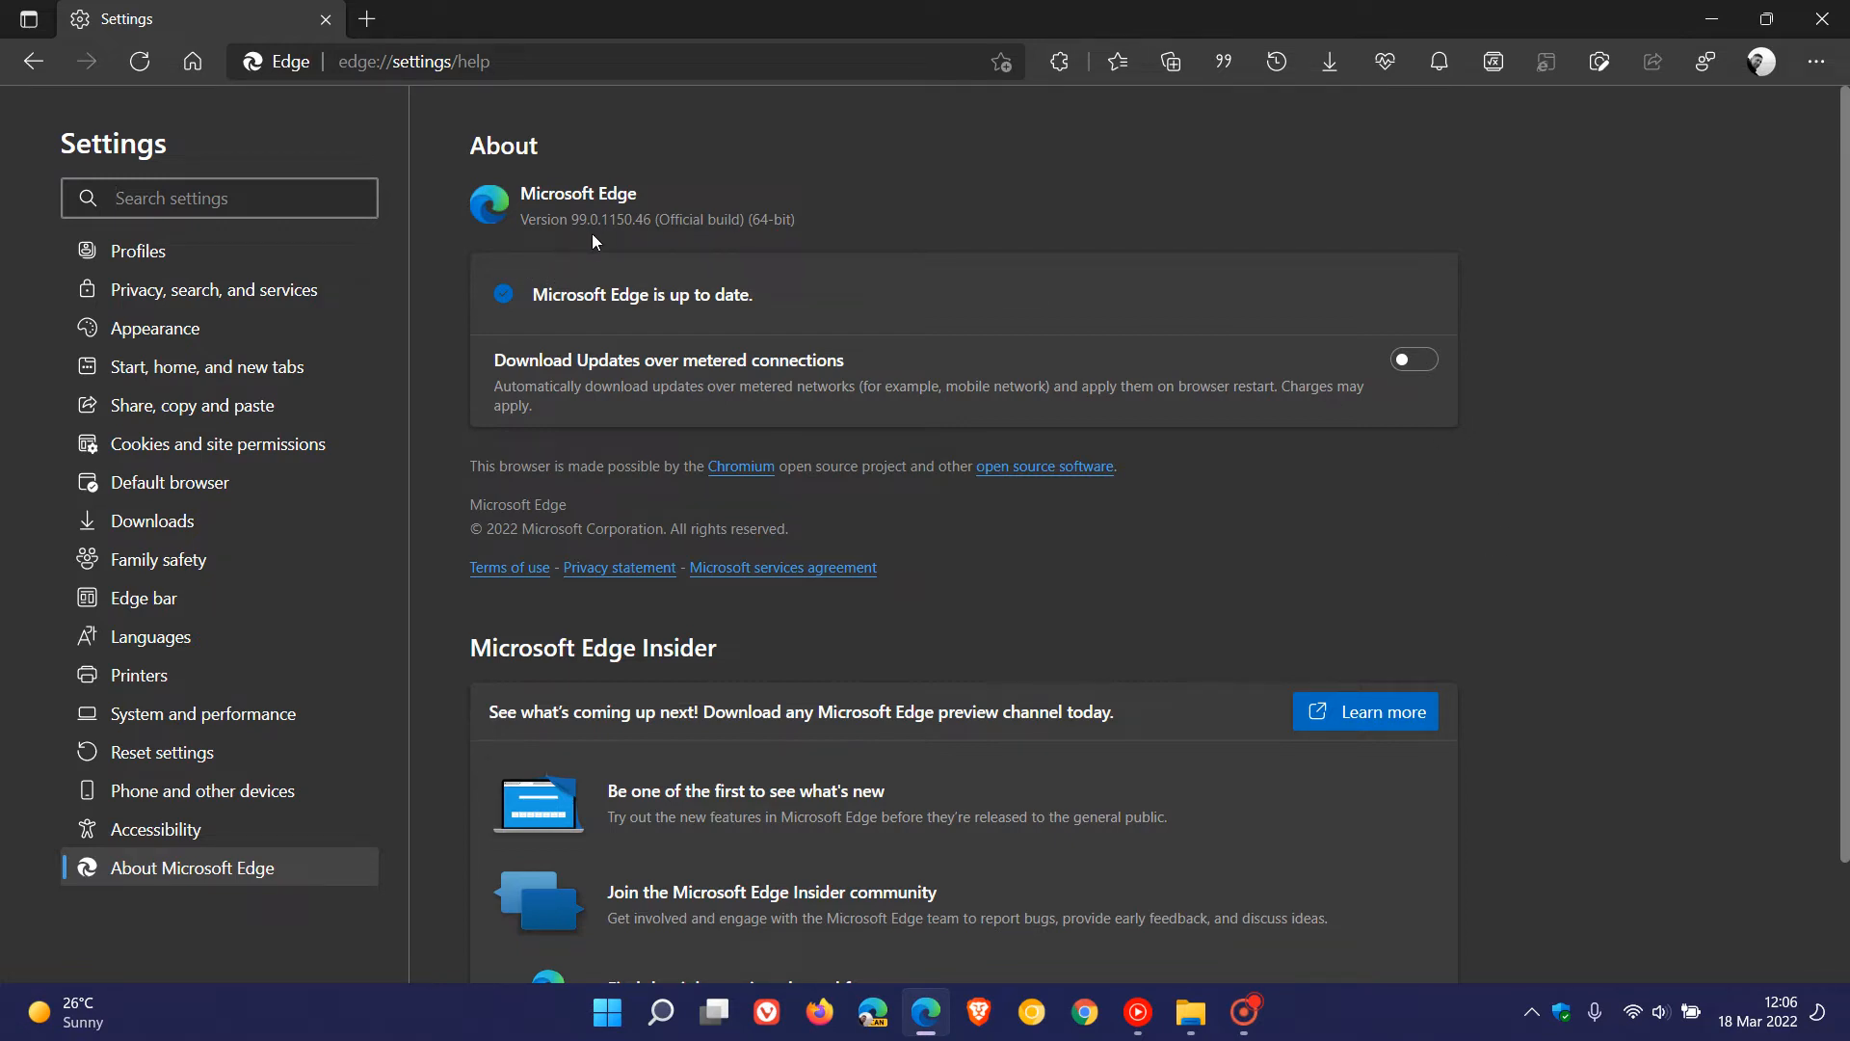
{"action": "mouse_move", "coordinate": [631, 244]}
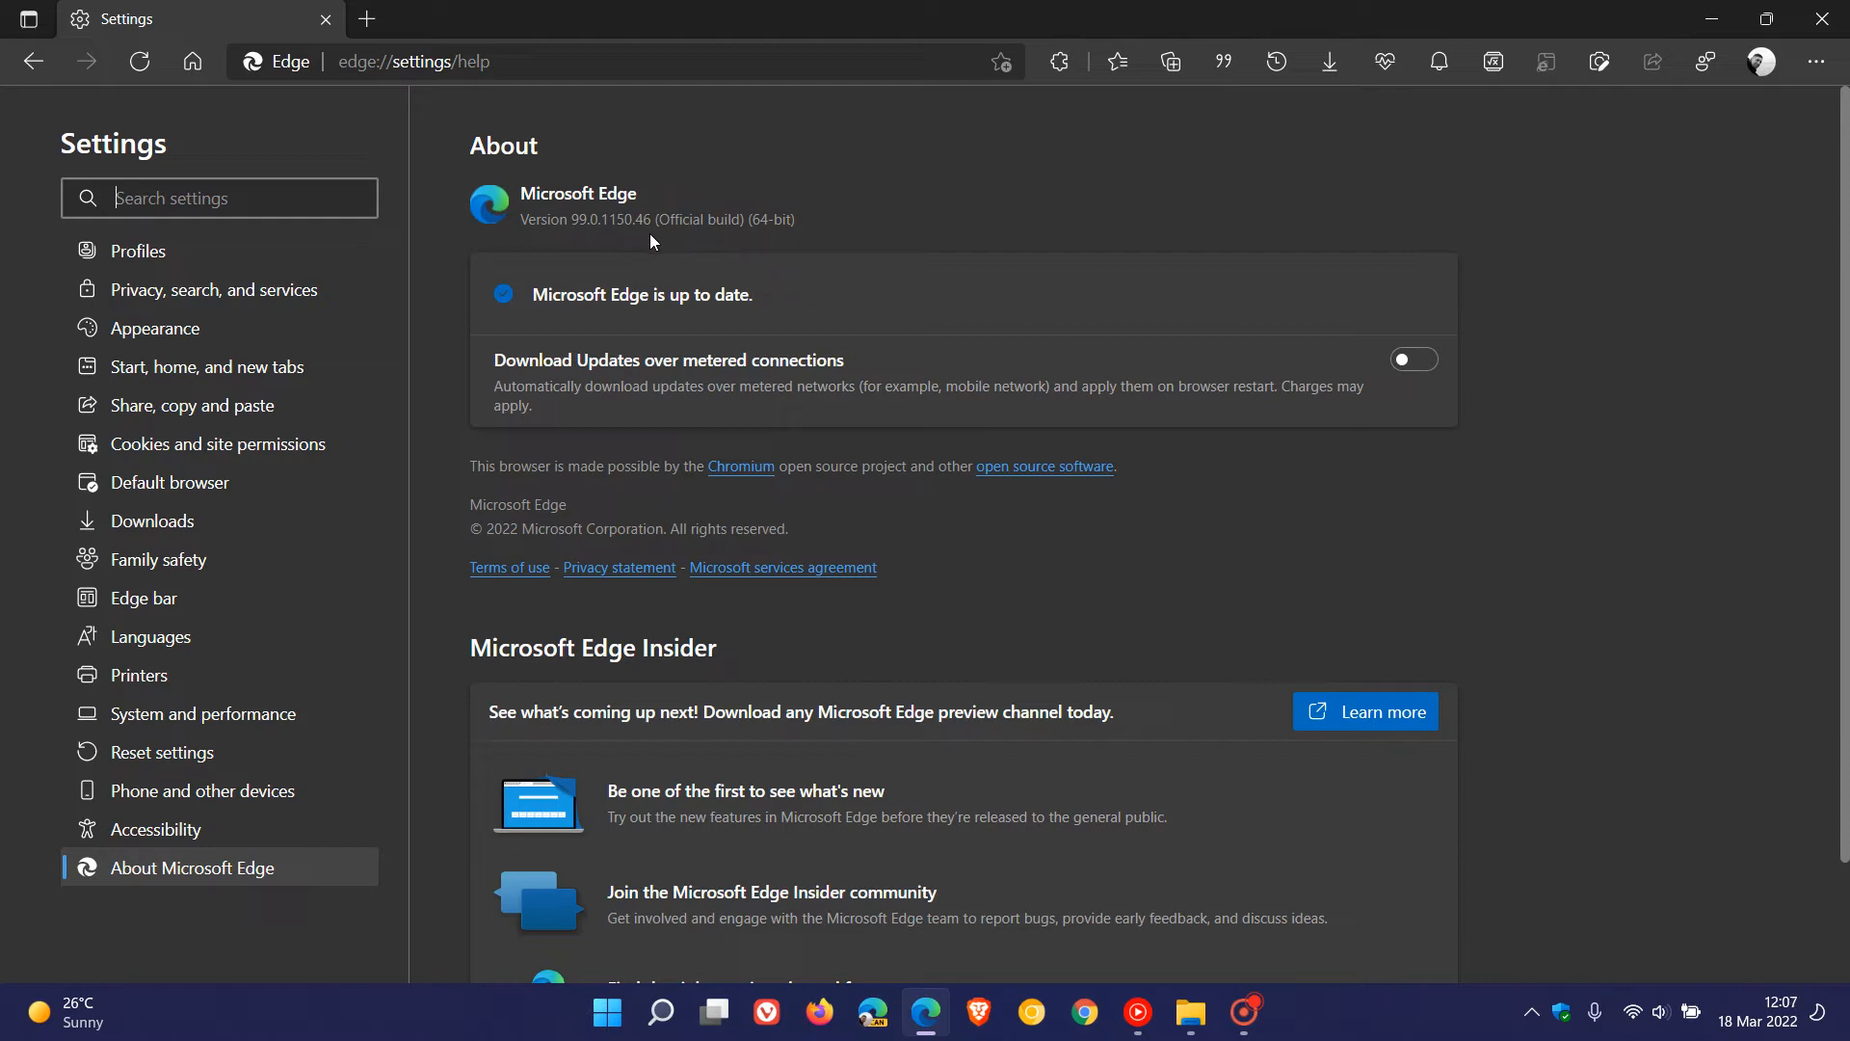
{"action": "mouse_move", "coordinate": [658, 246]}
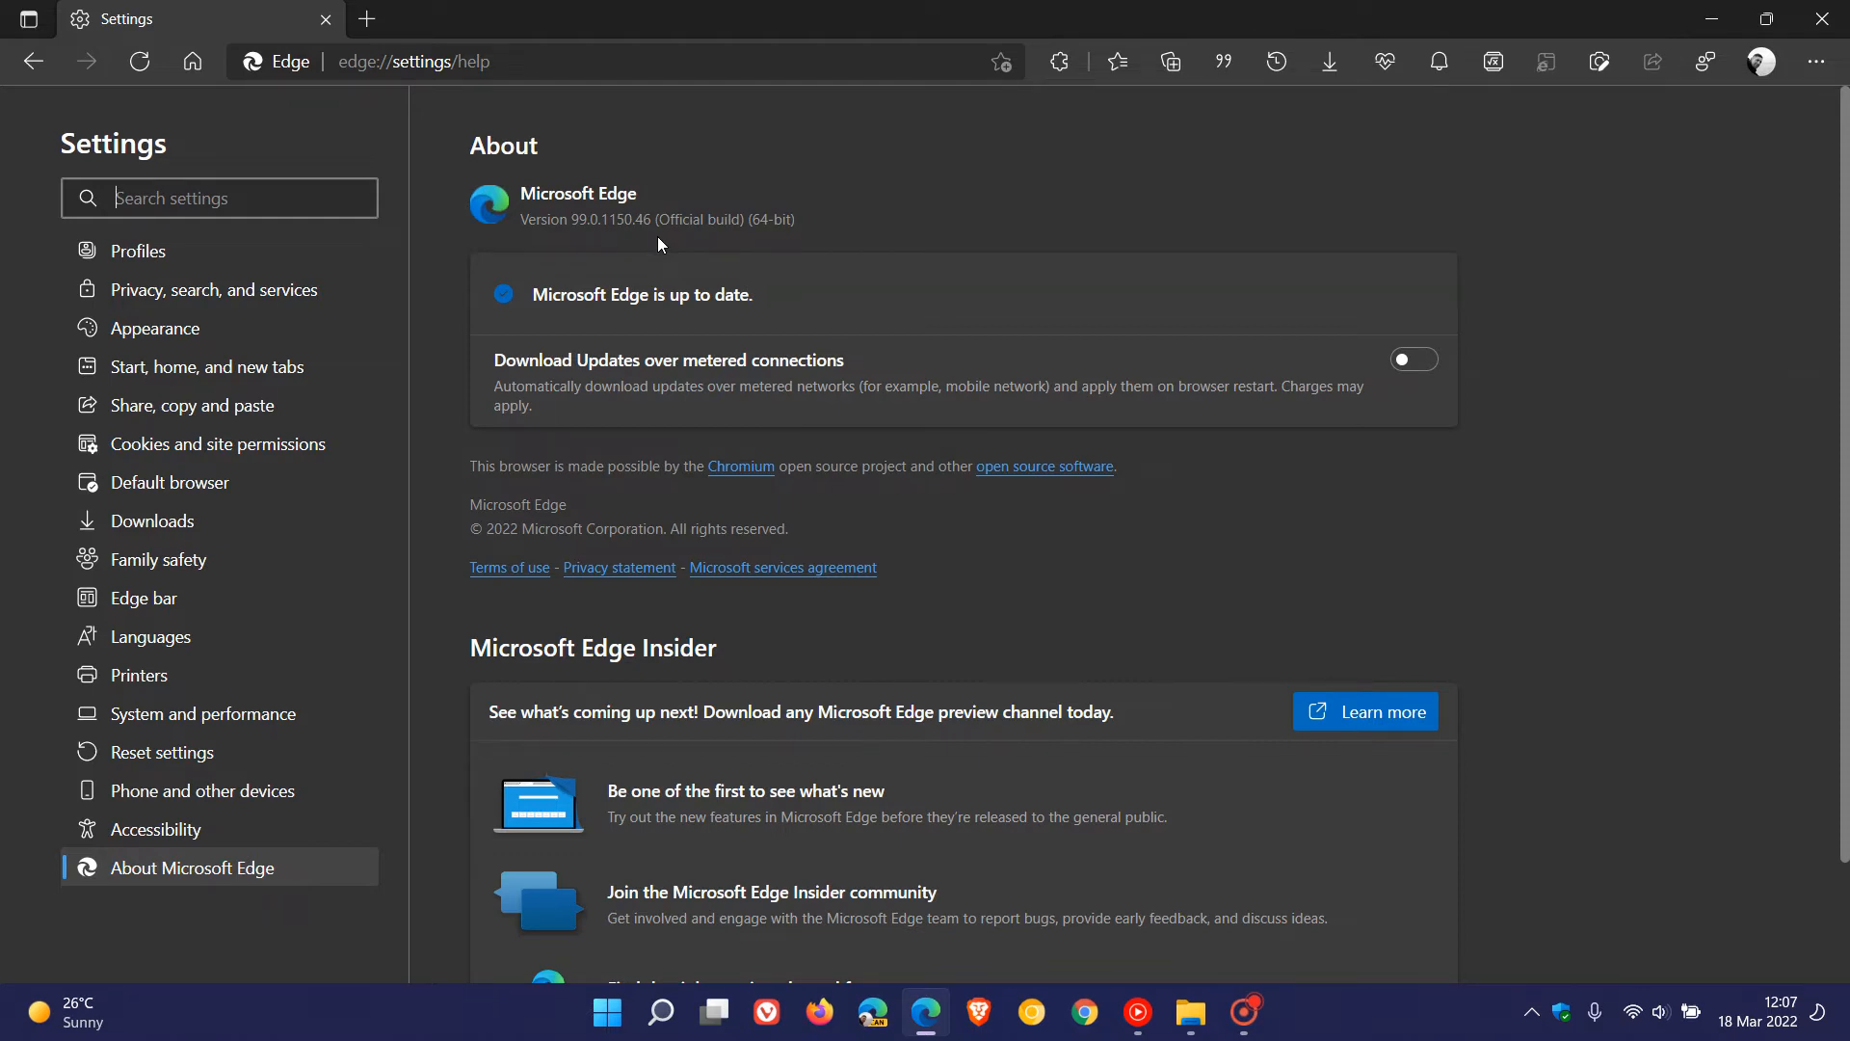
{"action": "mouse_move", "coordinate": [546, 242]}
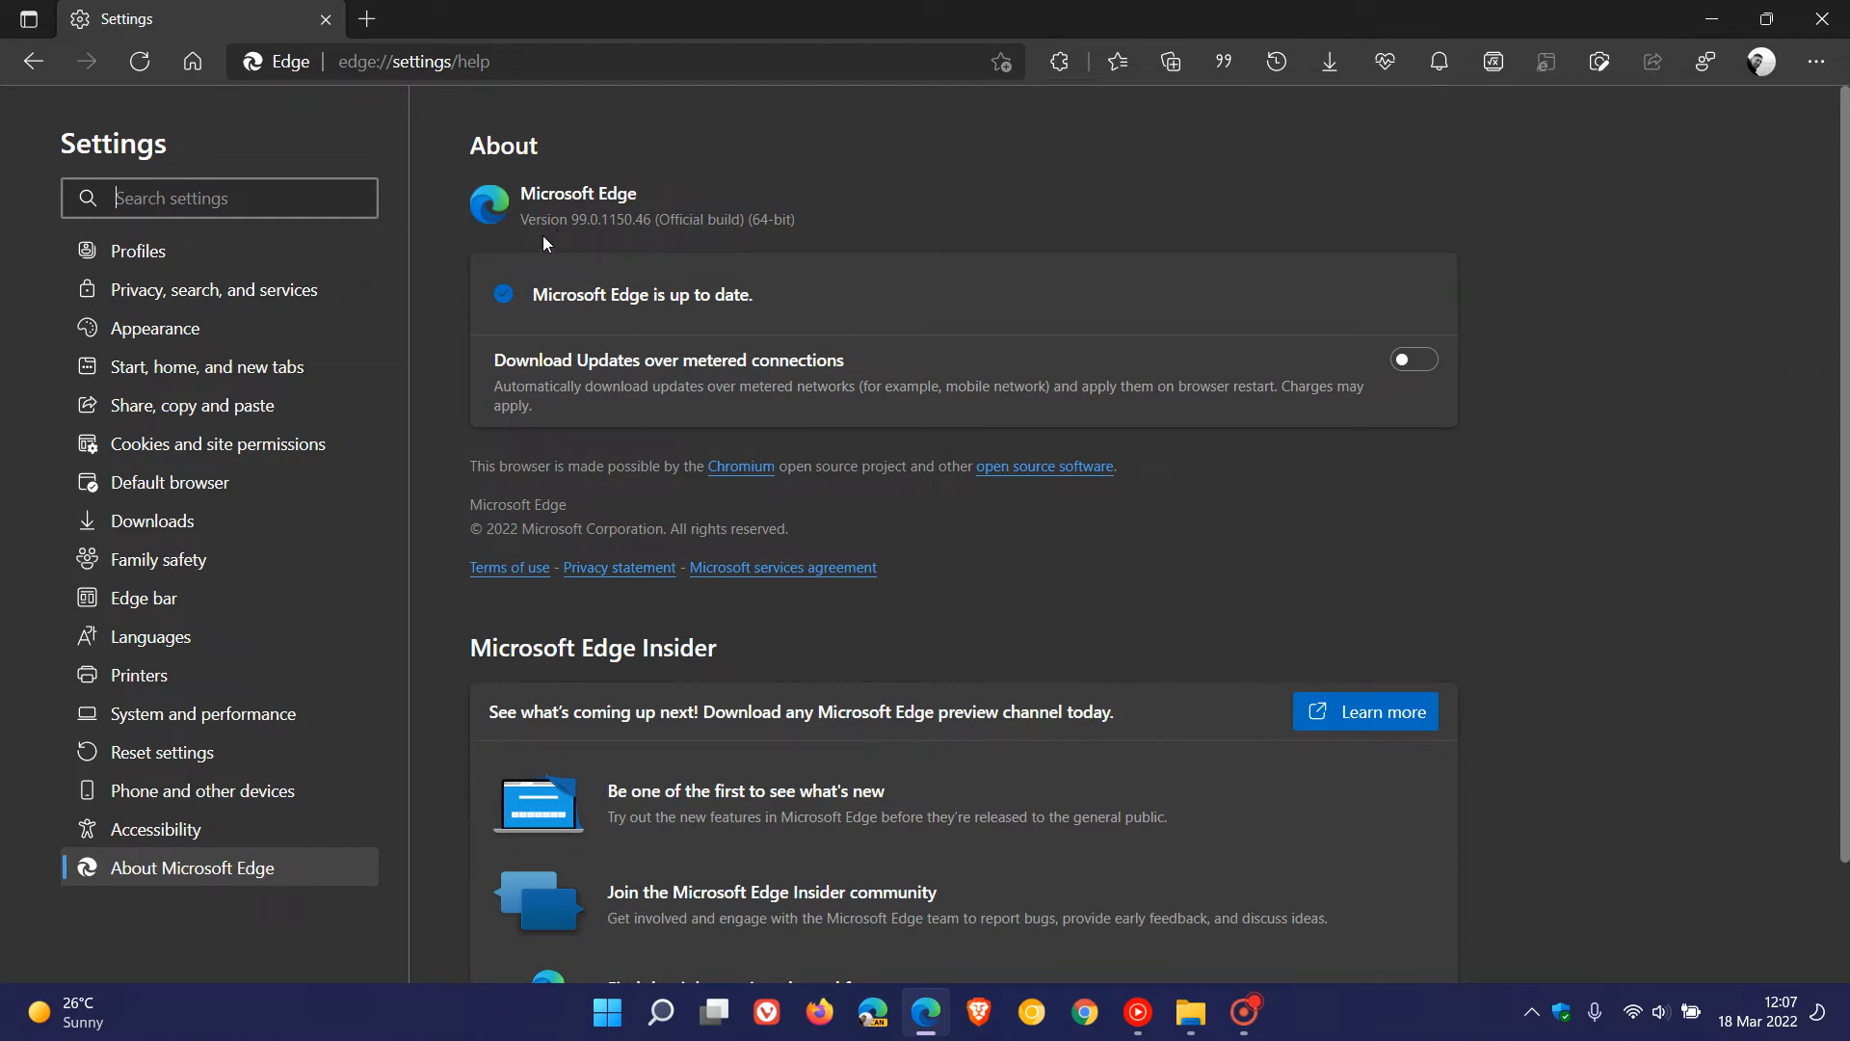
{"action": "mouse_move", "coordinate": [1055, 248]}
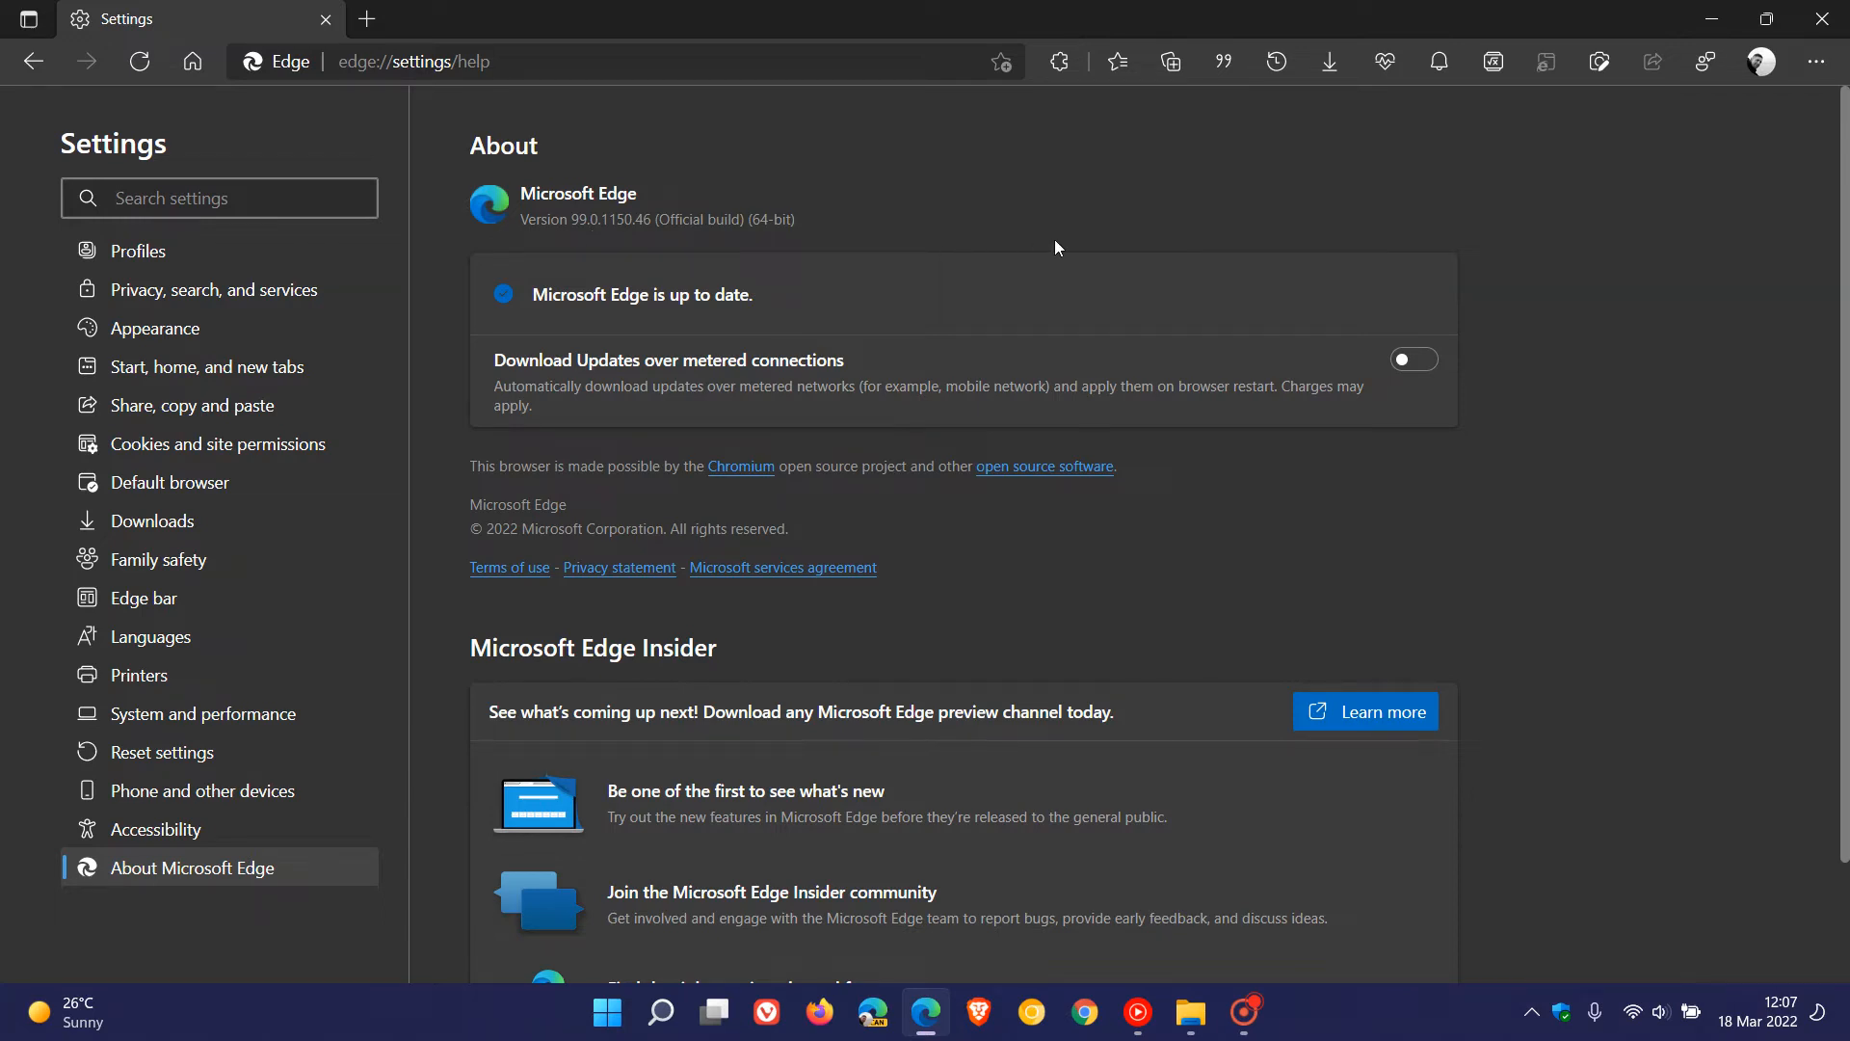
{"action": "mouse_move", "coordinate": [1107, 195]}
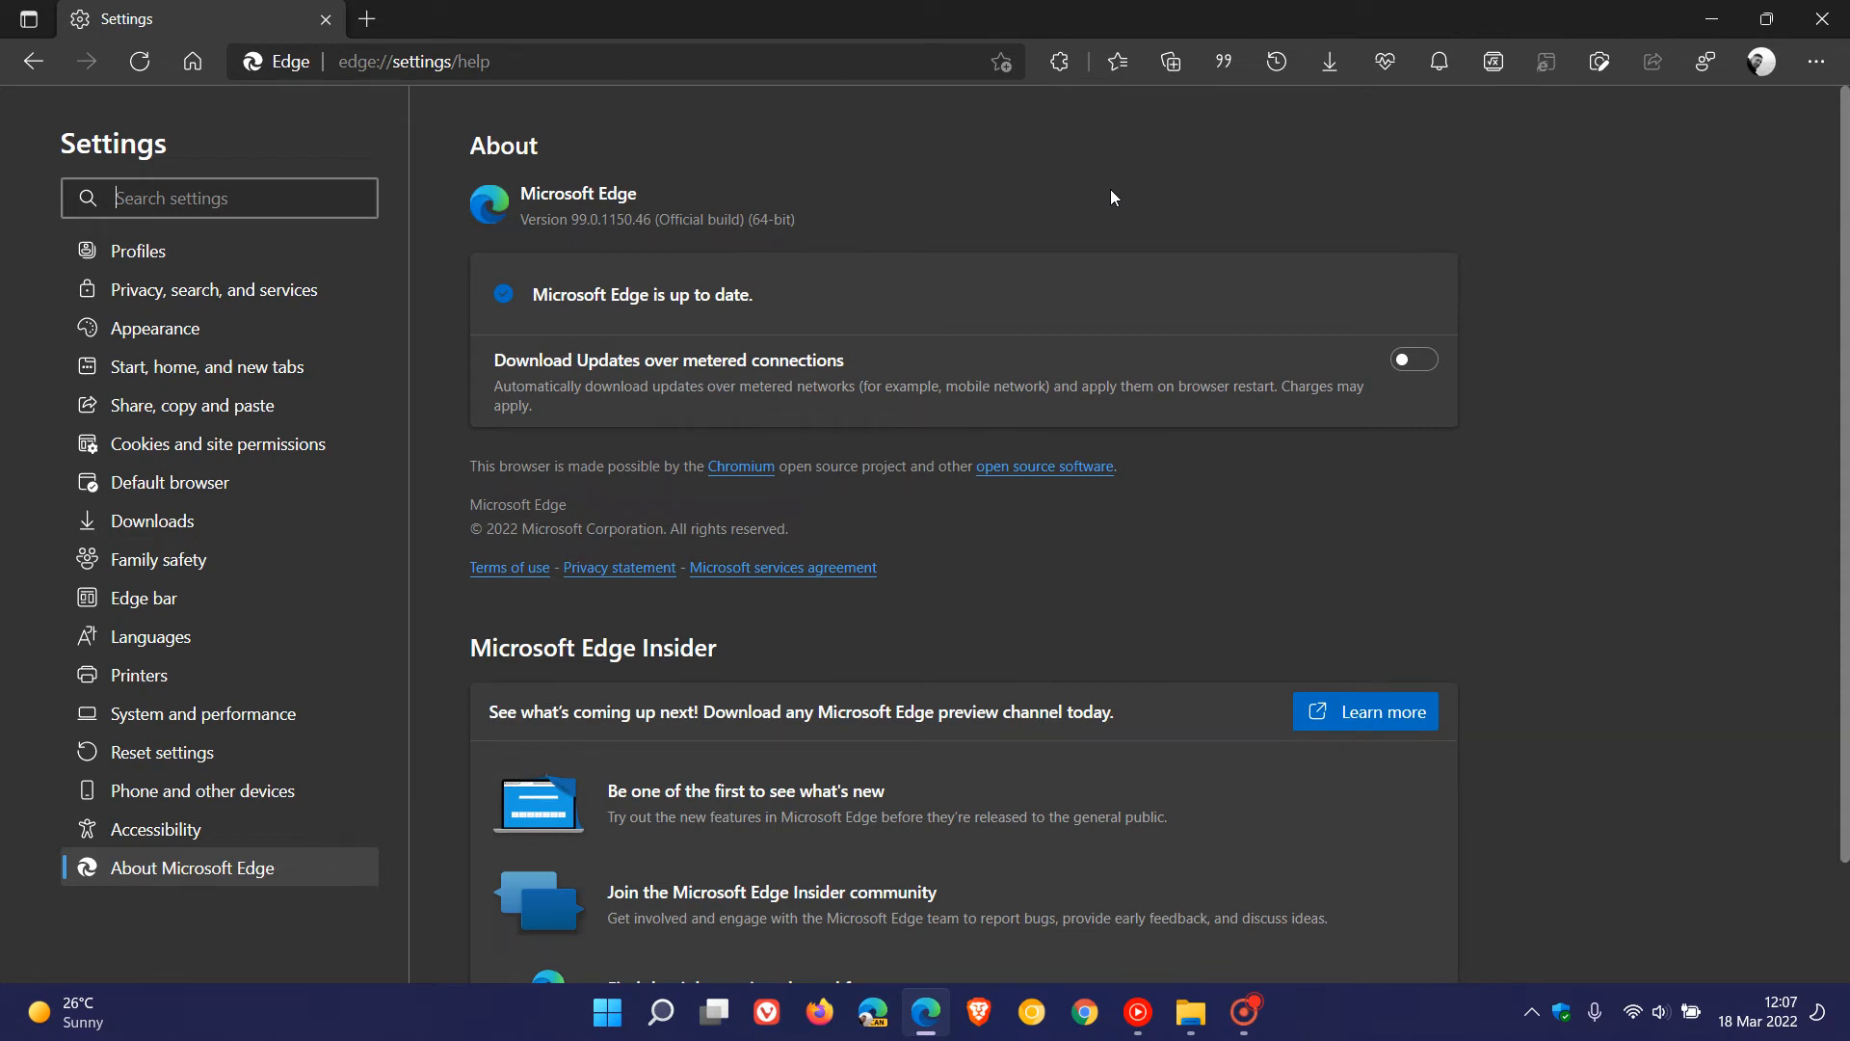
{"action": "mouse_move", "coordinate": [1079, 266]}
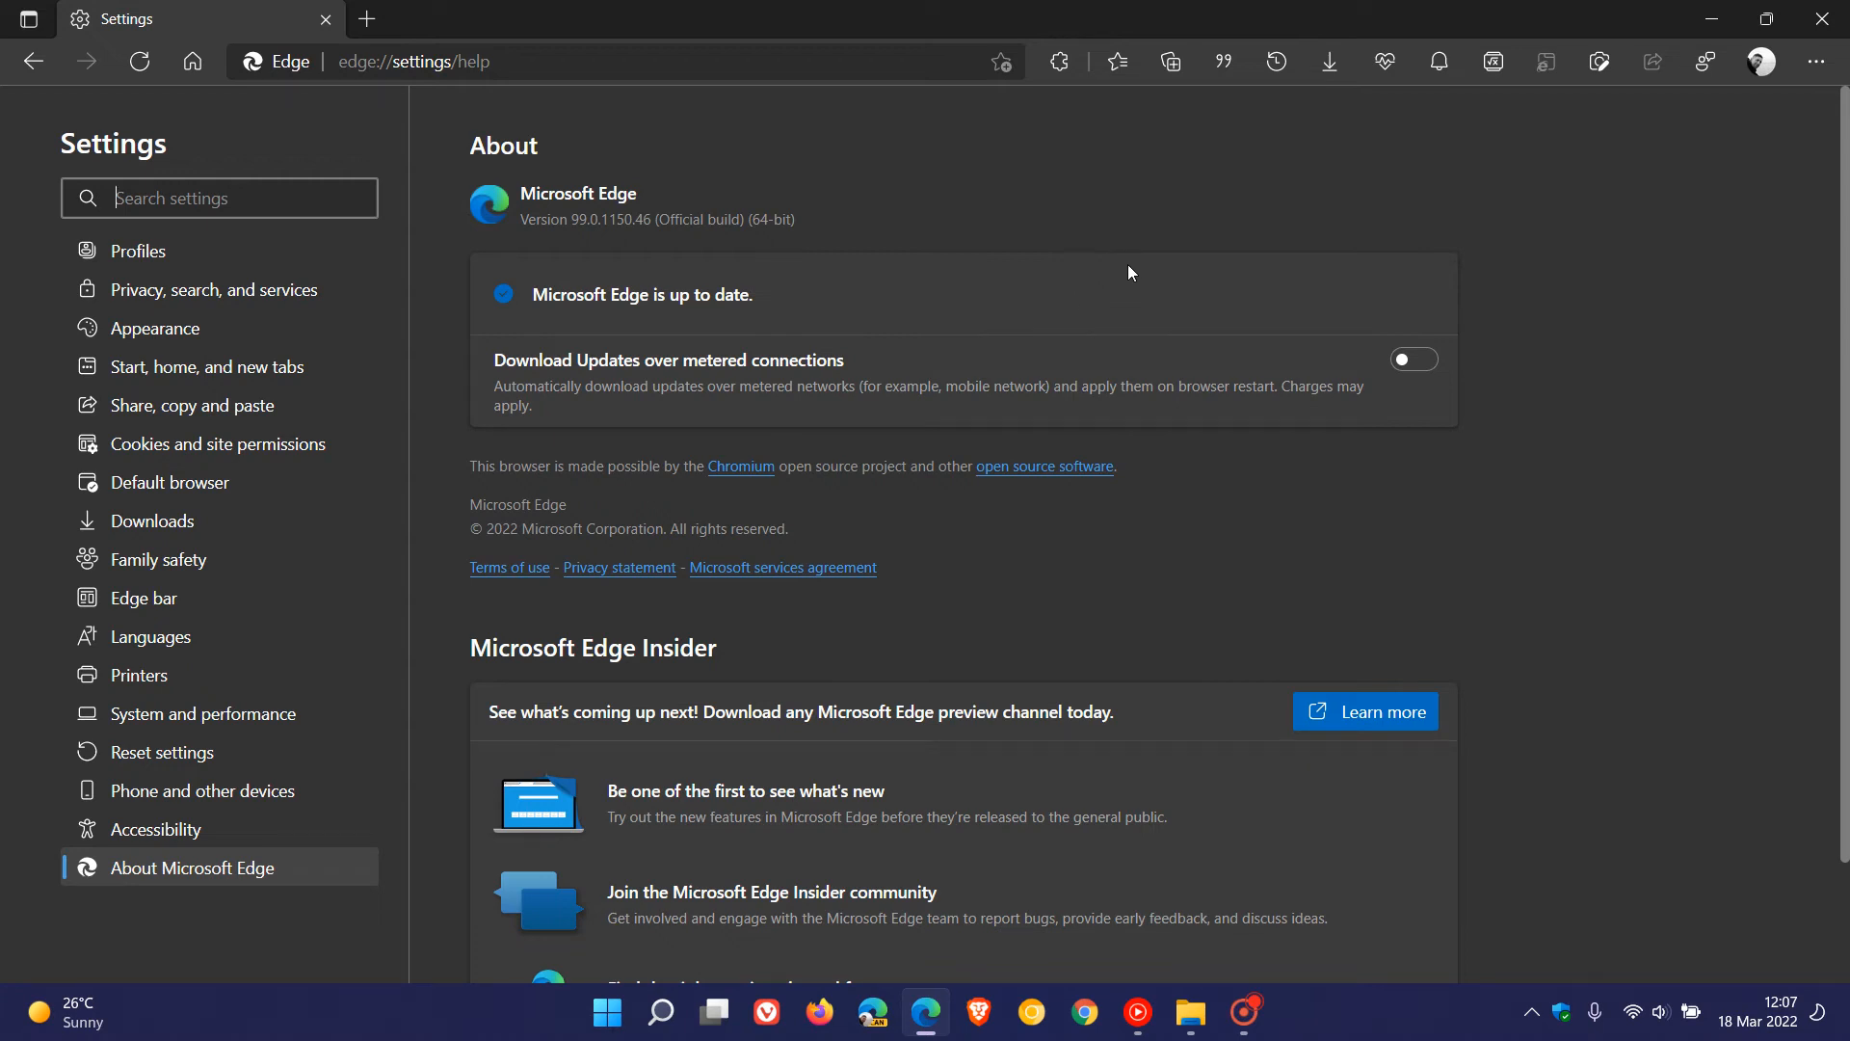
{"action": "mouse_move", "coordinate": [1163, 257]}
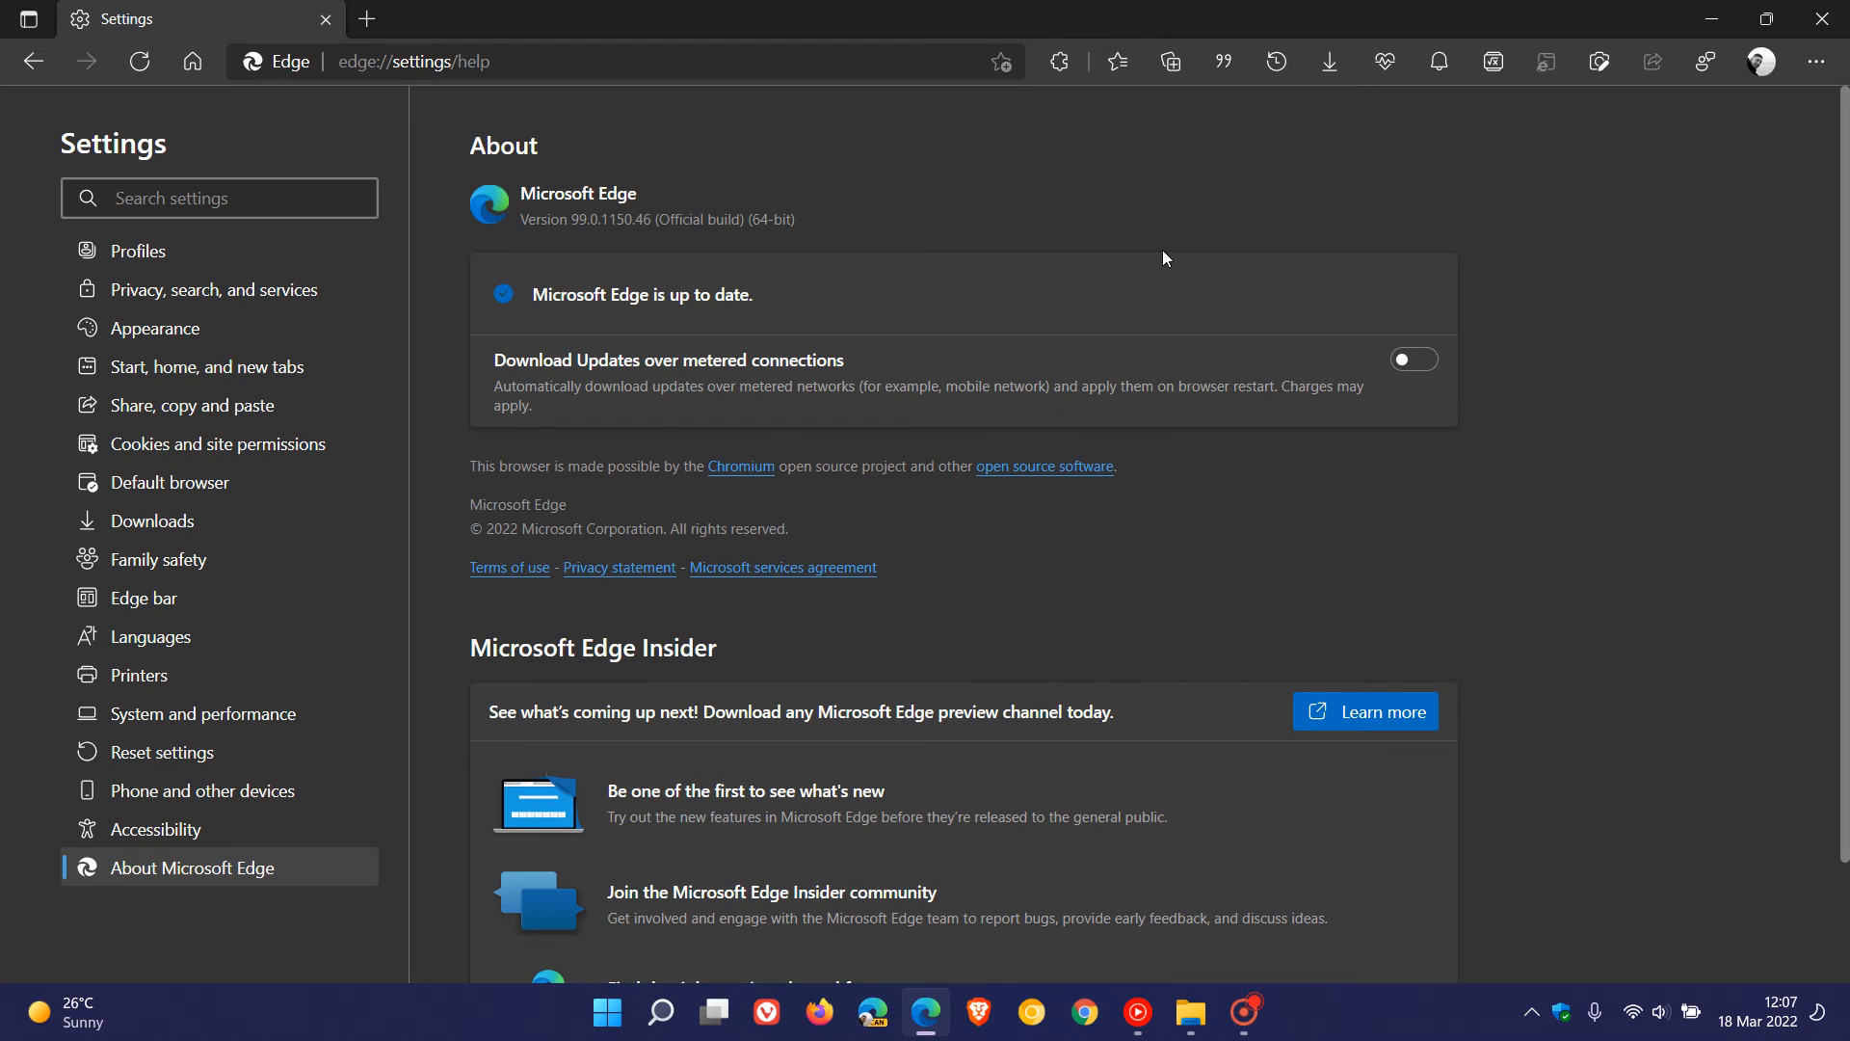
{"action": "mouse_move", "coordinate": [1156, 230]}
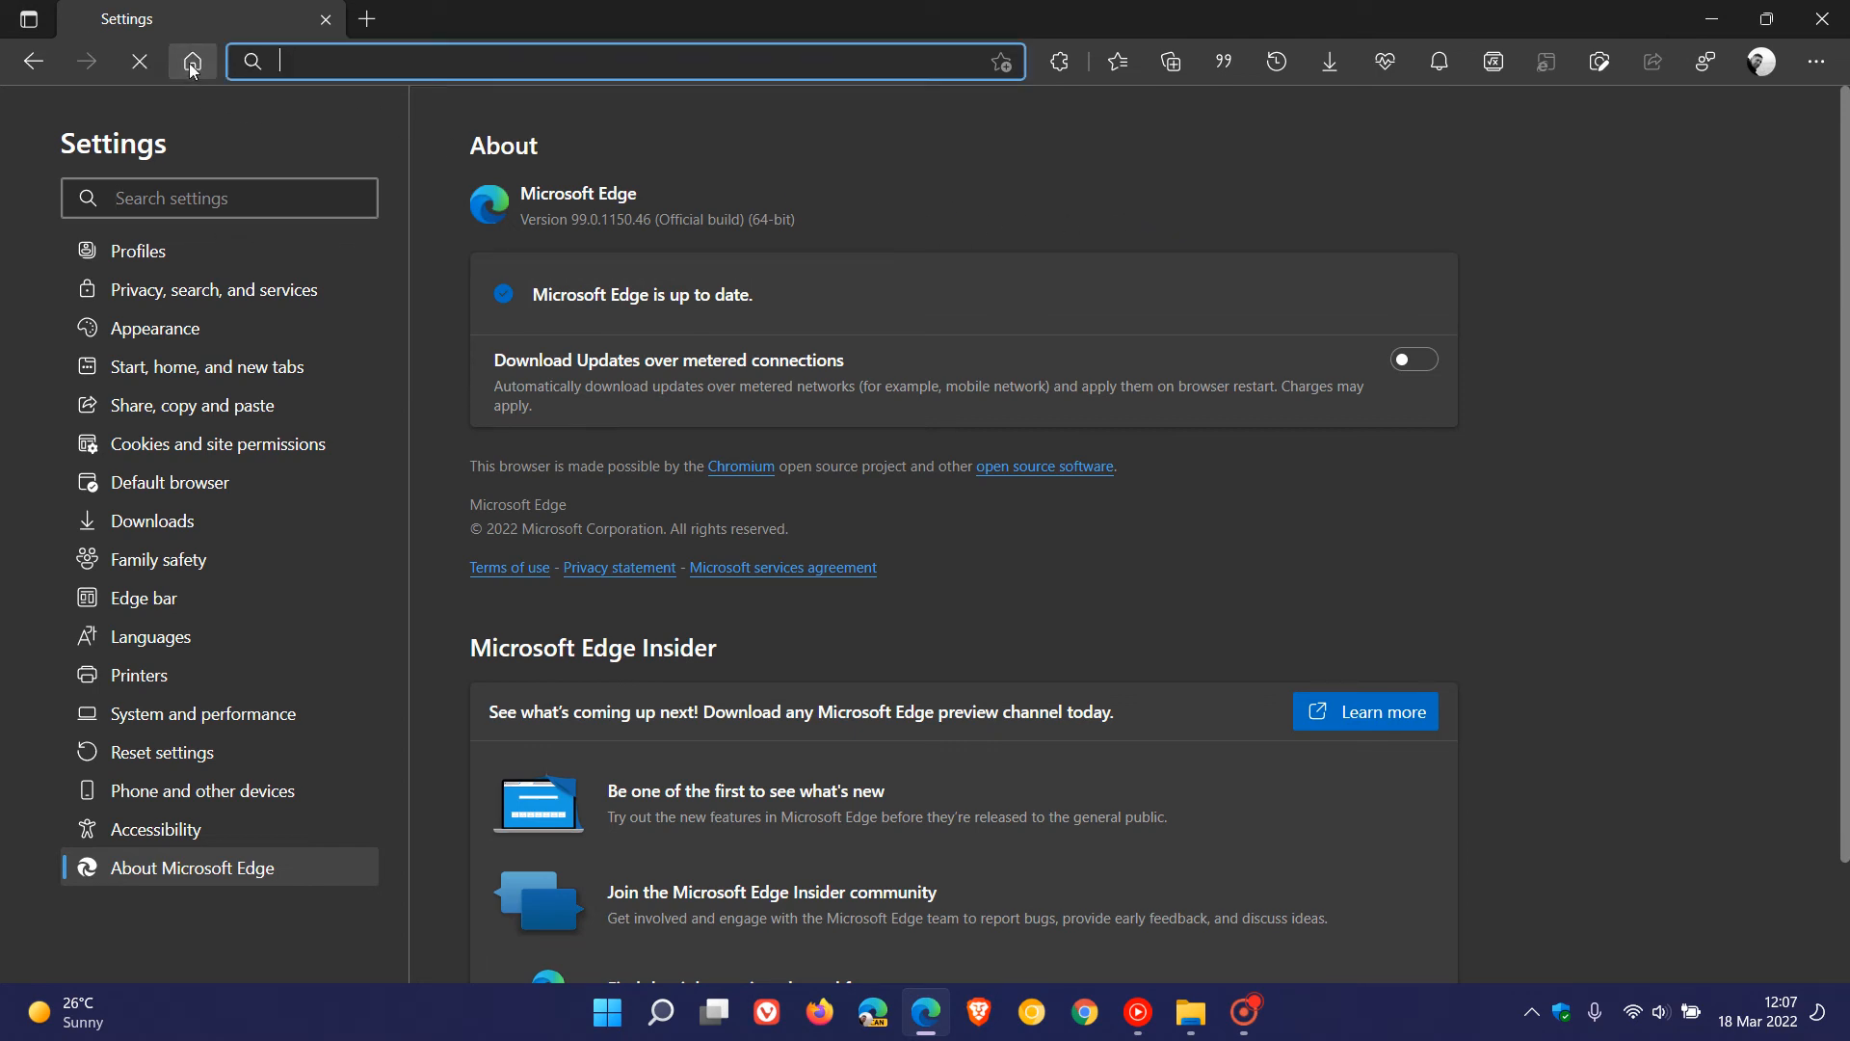
Step: Return from the About page to the new tab page with the web search box
{"action": "left_click", "coordinate": [190, 62]}
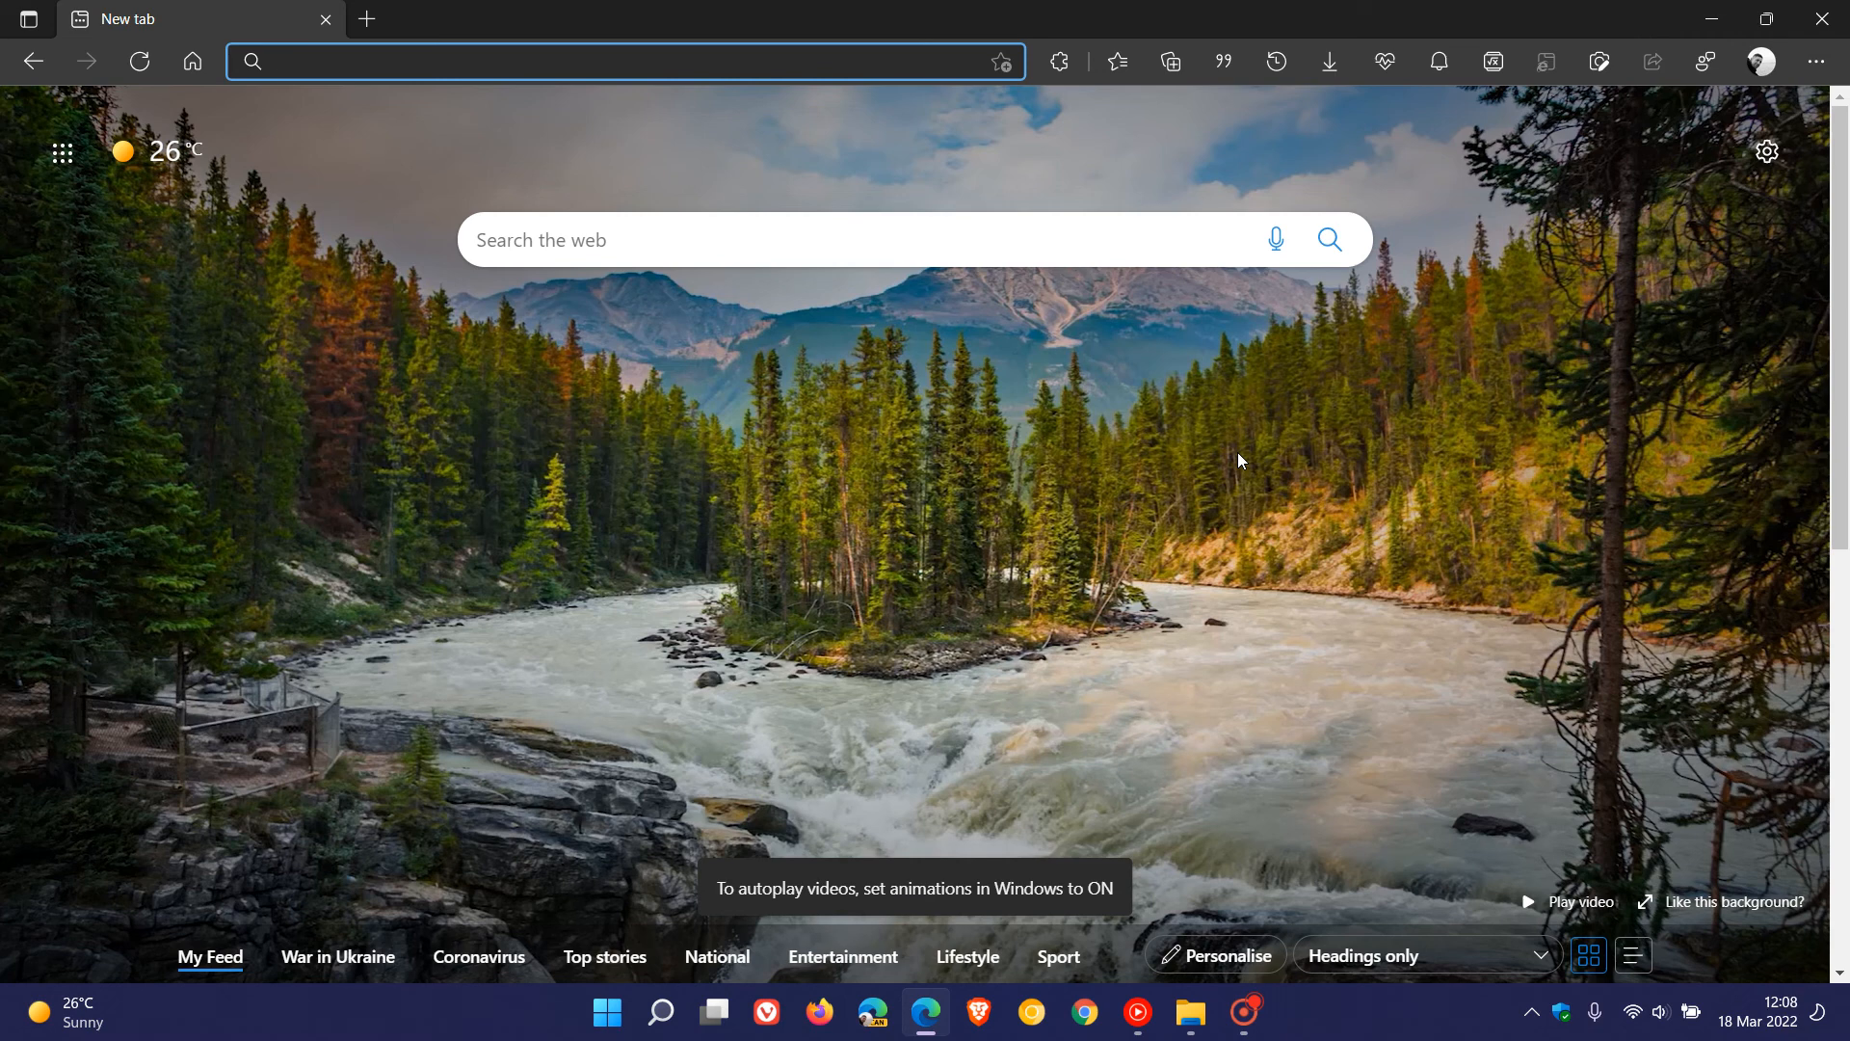
{"action": "mouse_move", "coordinate": [1245, 464]}
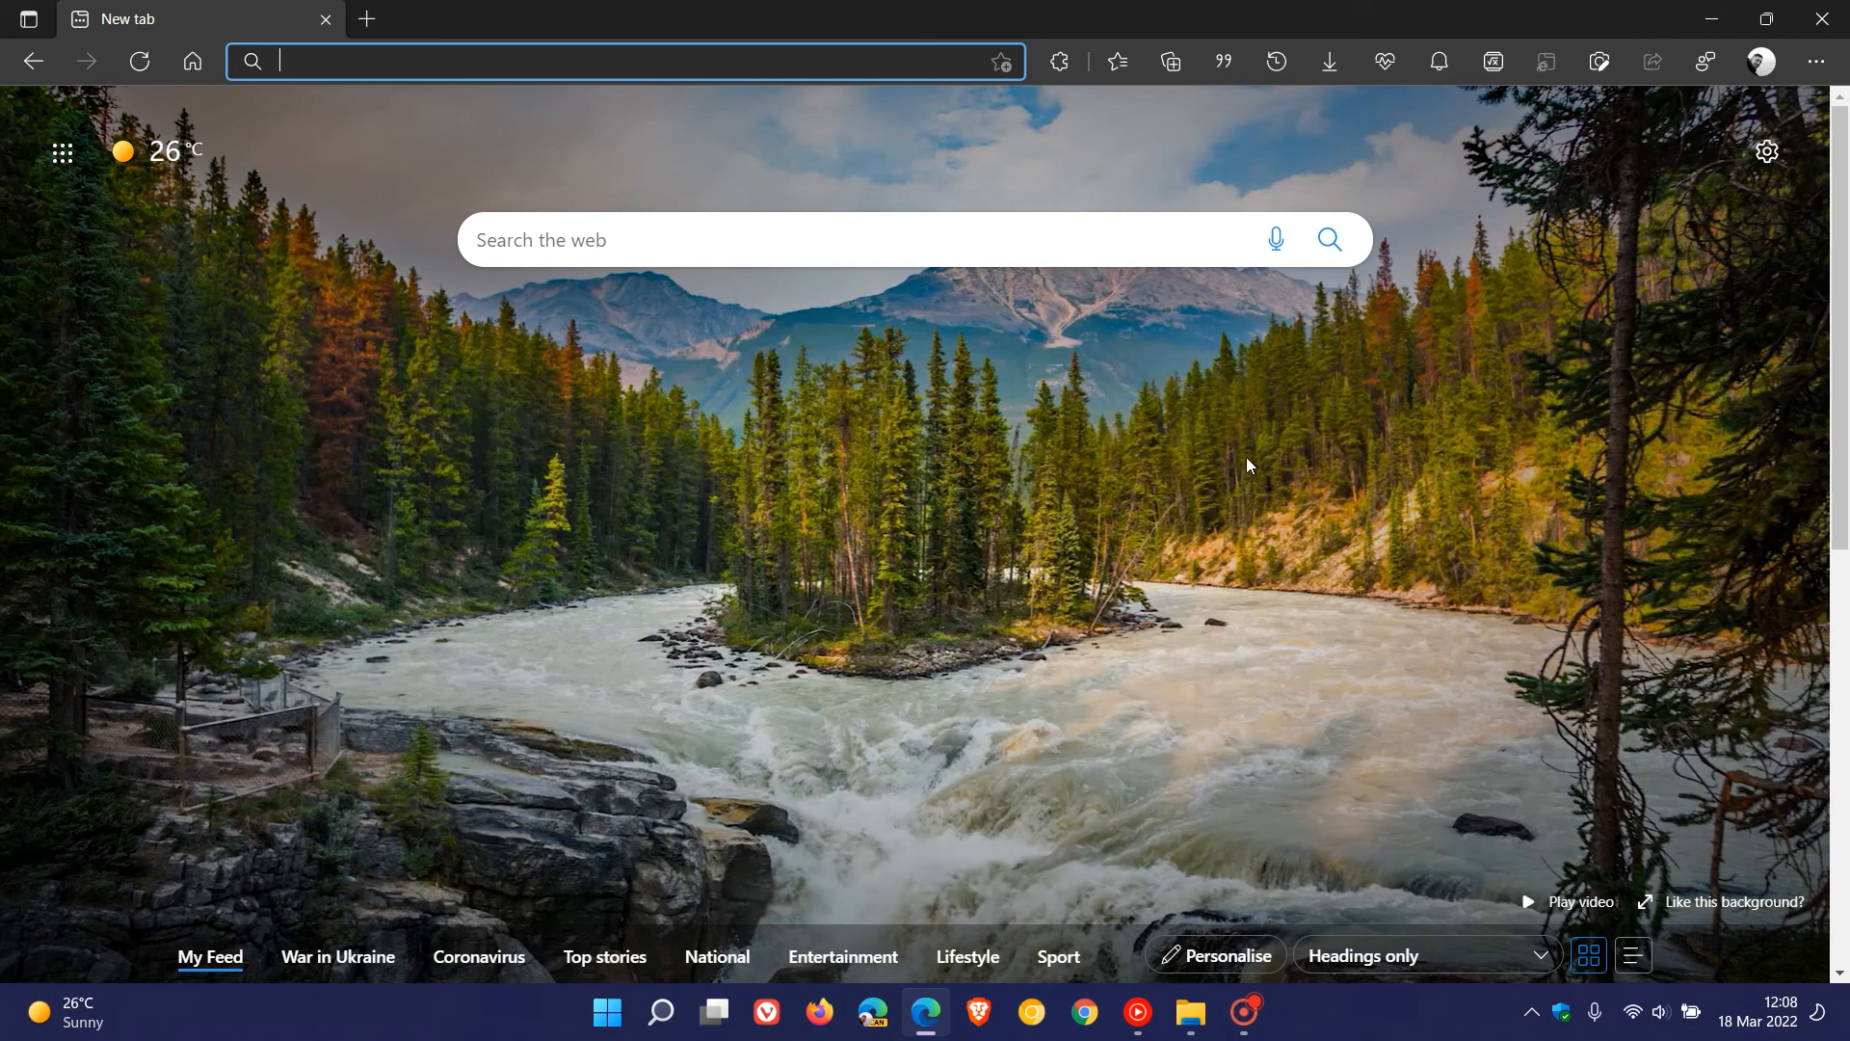
{"action": "mouse_move", "coordinate": [1272, 508]}
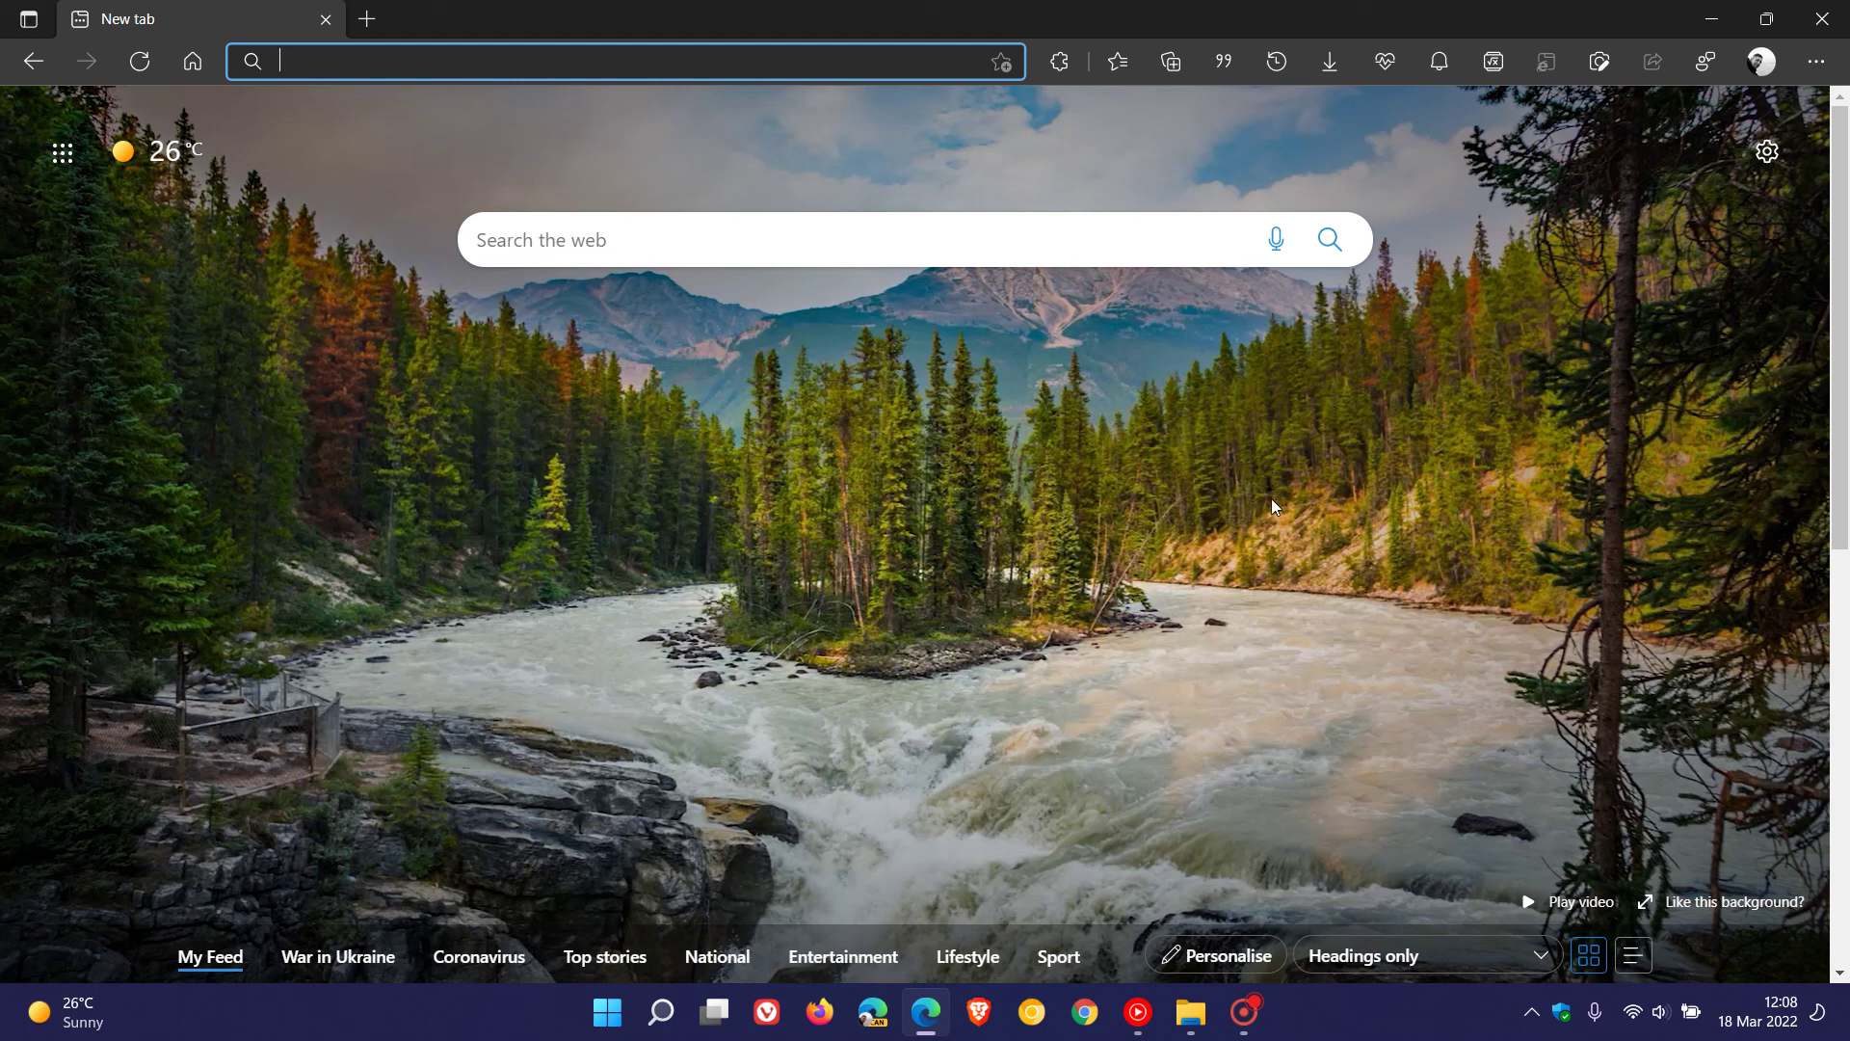
{"action": "mouse_move", "coordinate": [1234, 447]}
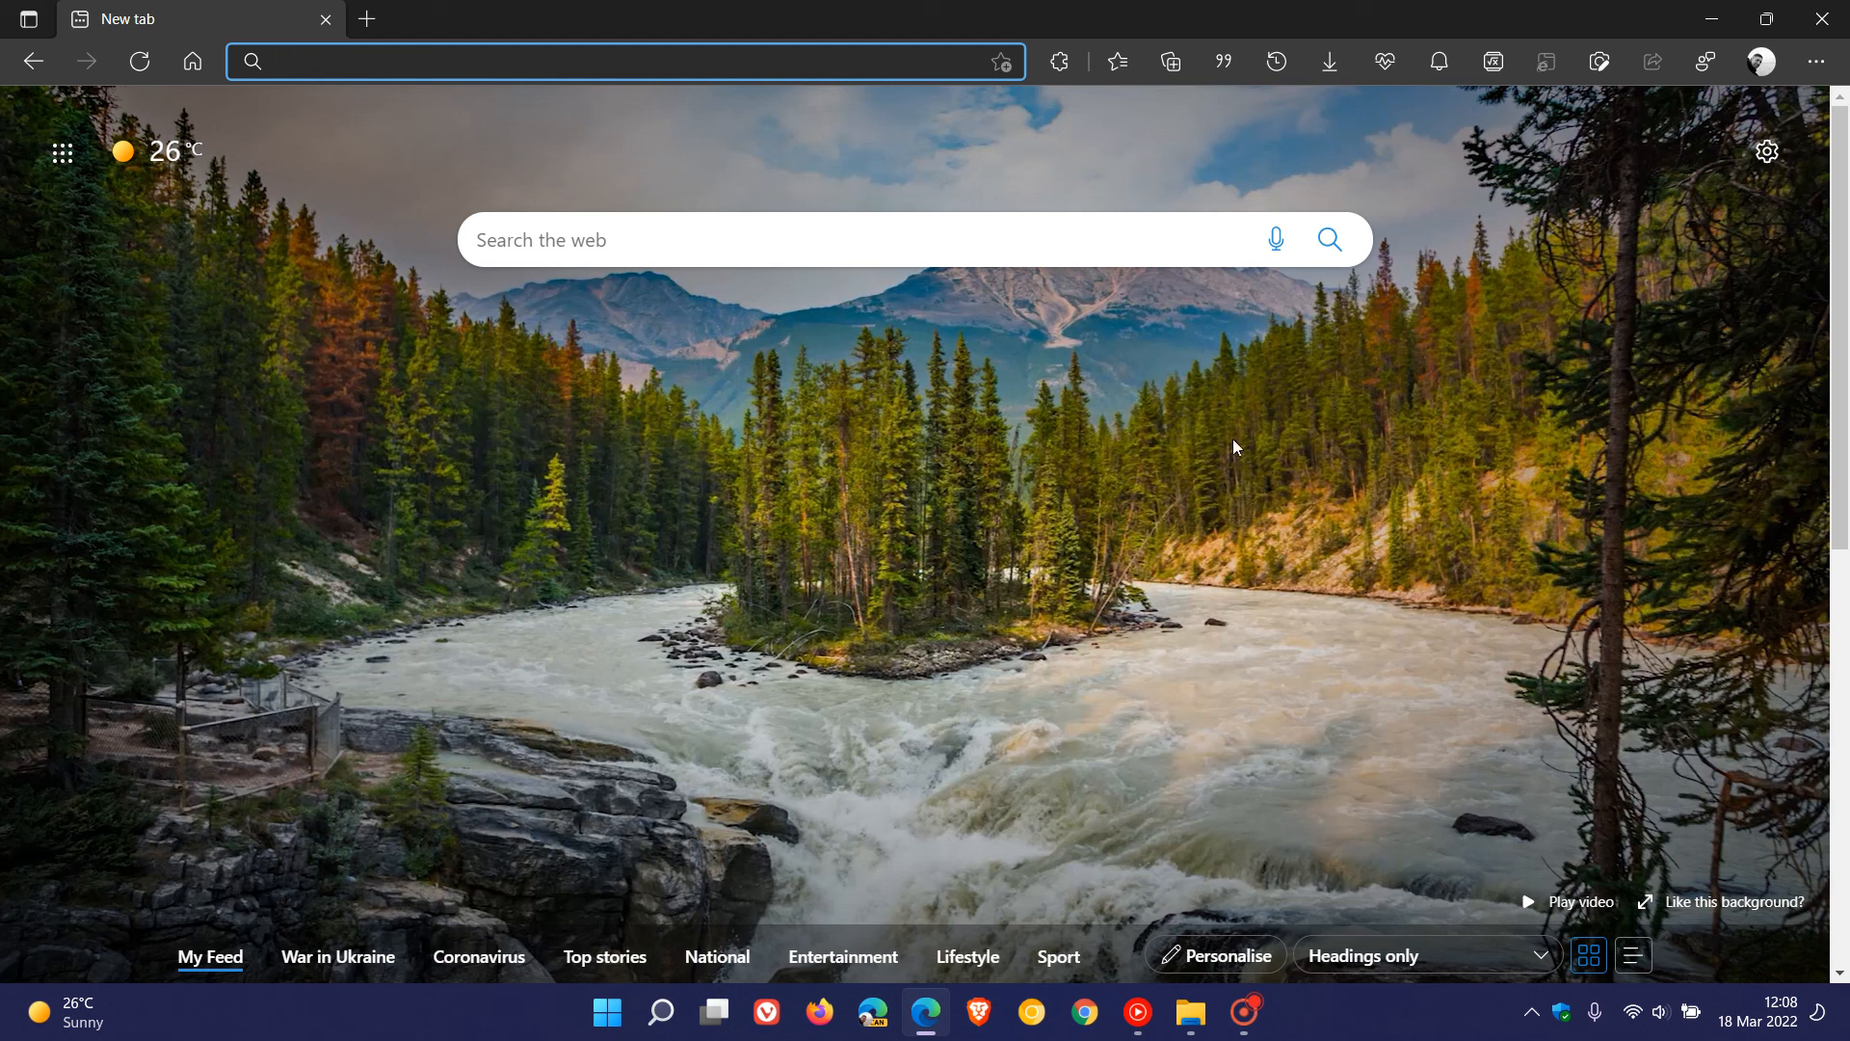
{"action": "mouse_move", "coordinate": [1320, 547]}
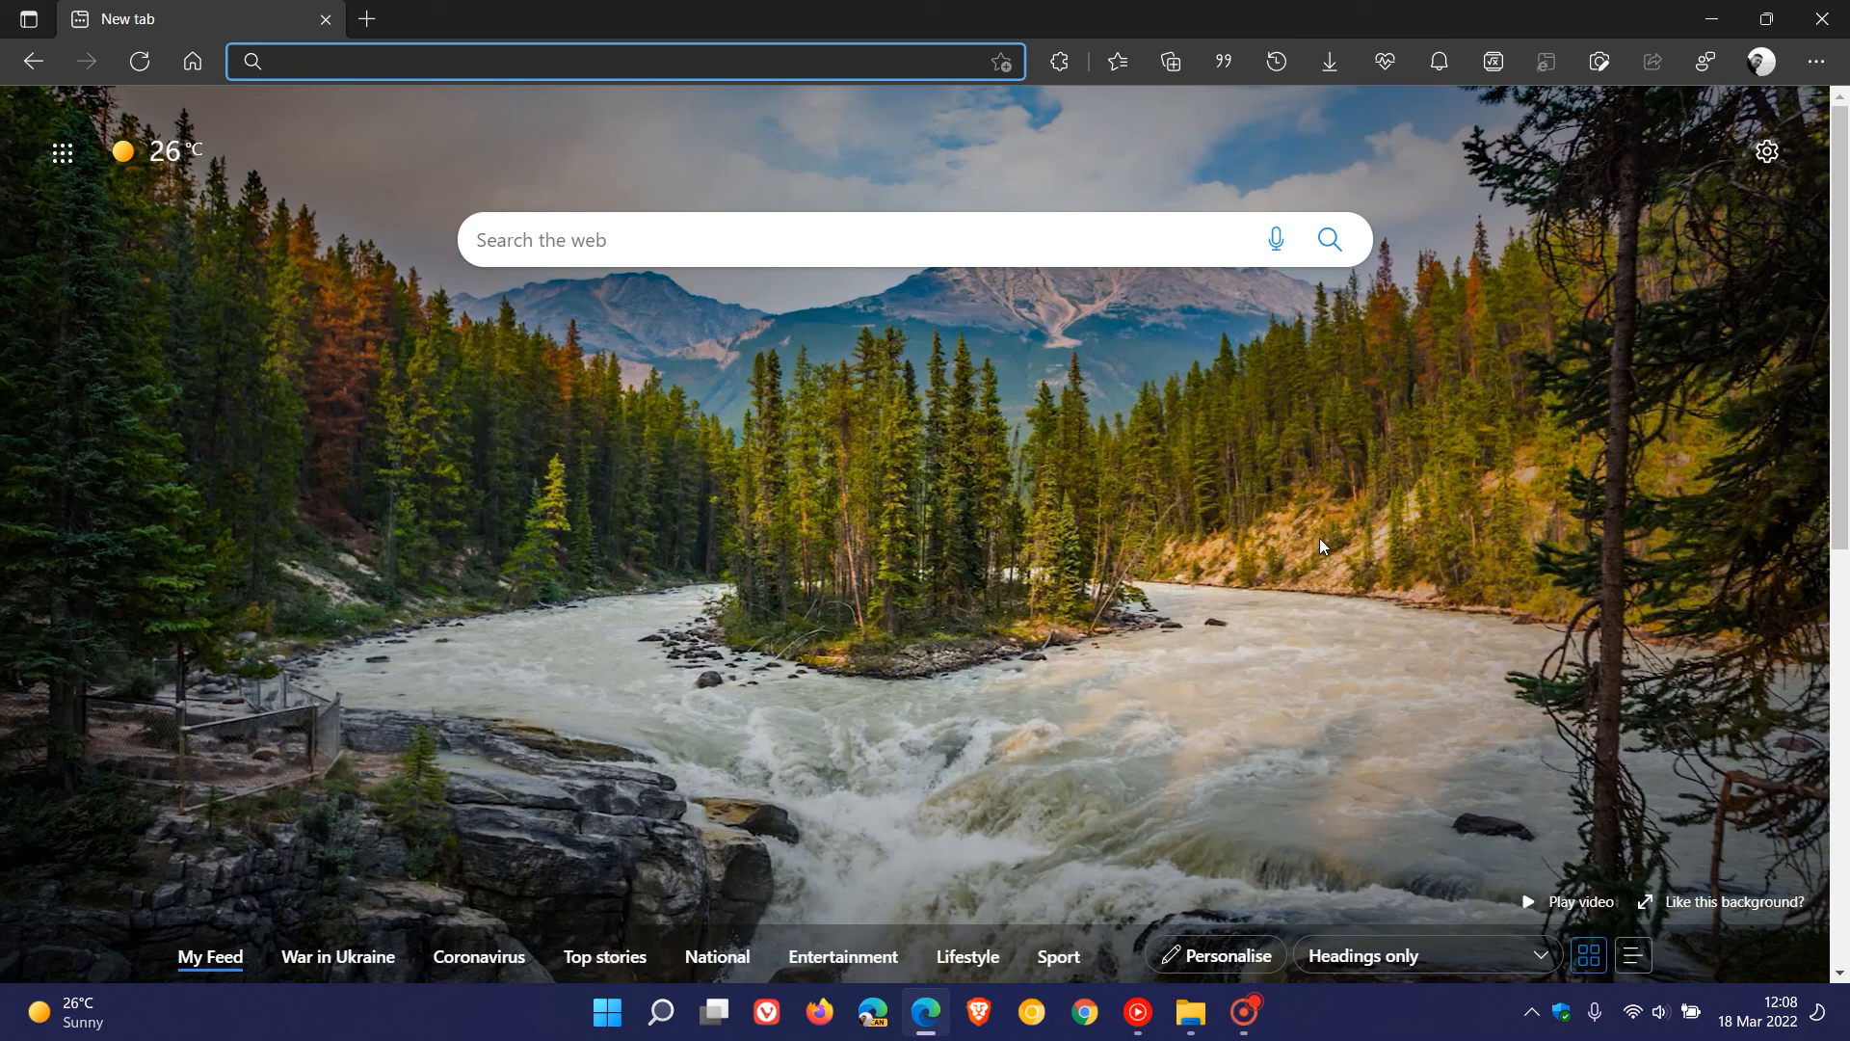